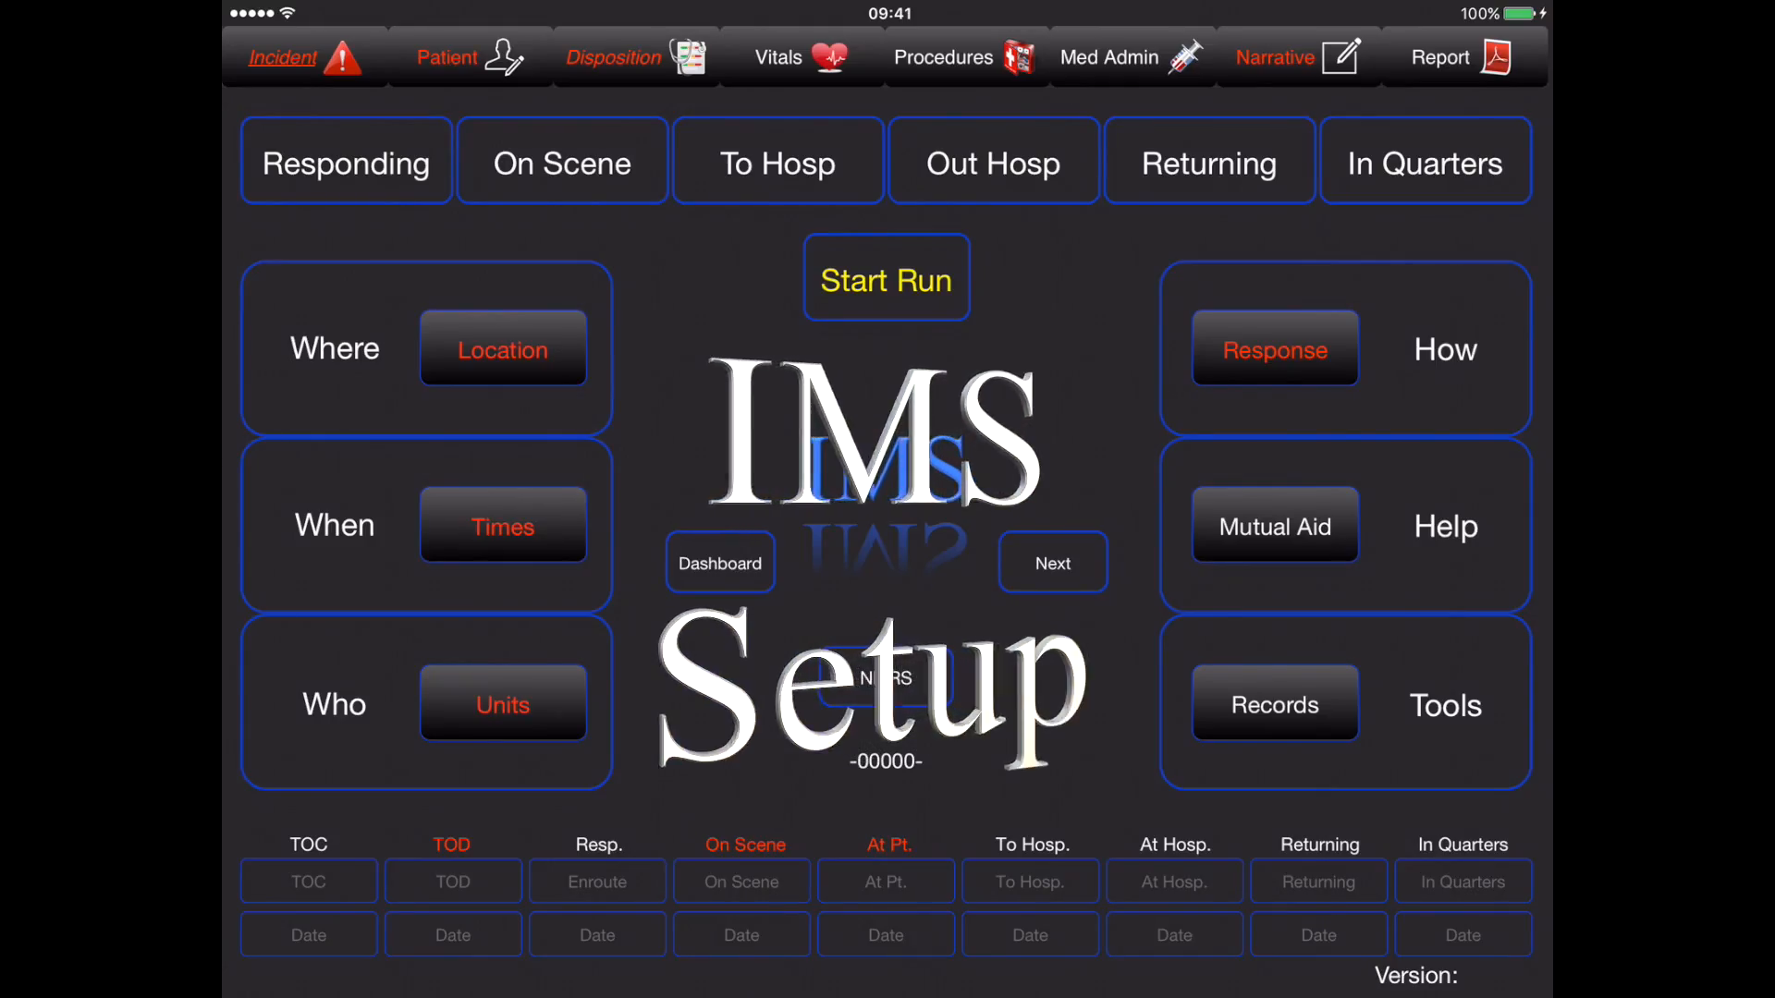
# - Leave IMS ePCR for the iPad home screen and Spotlight search
pyautogui.press('home')
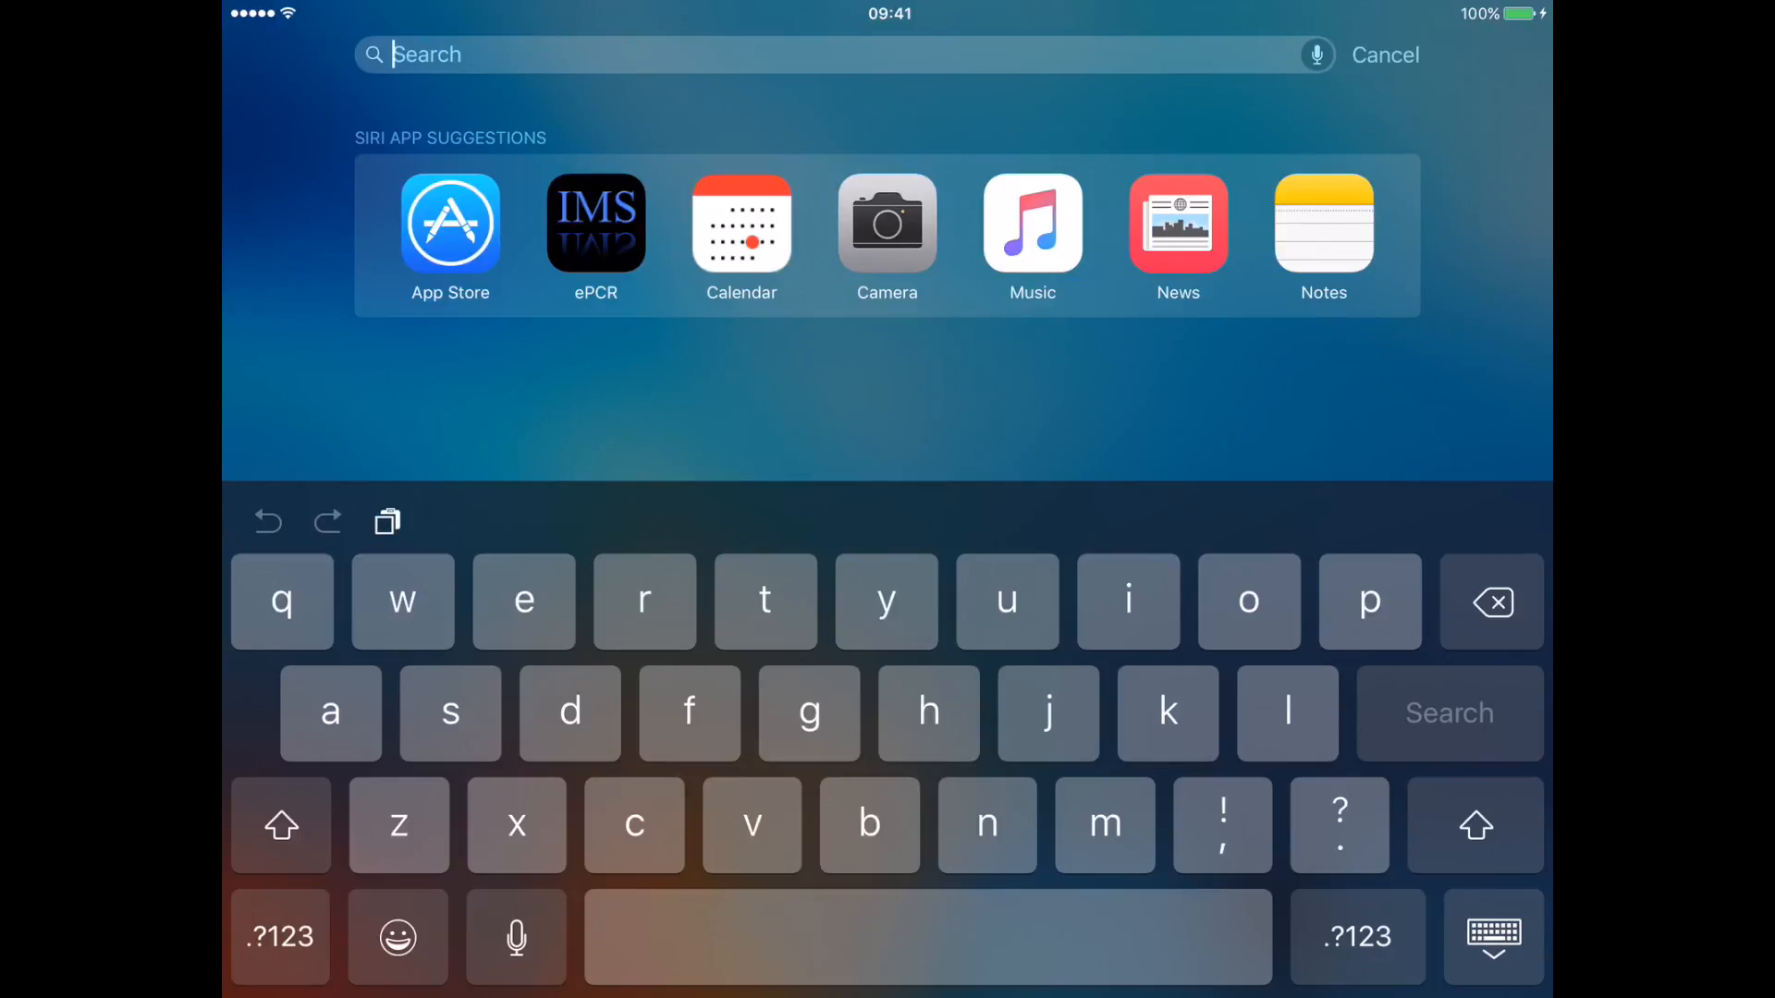
# - Search Spotlight for "app" to open the App Store
pyautogui.write('a')
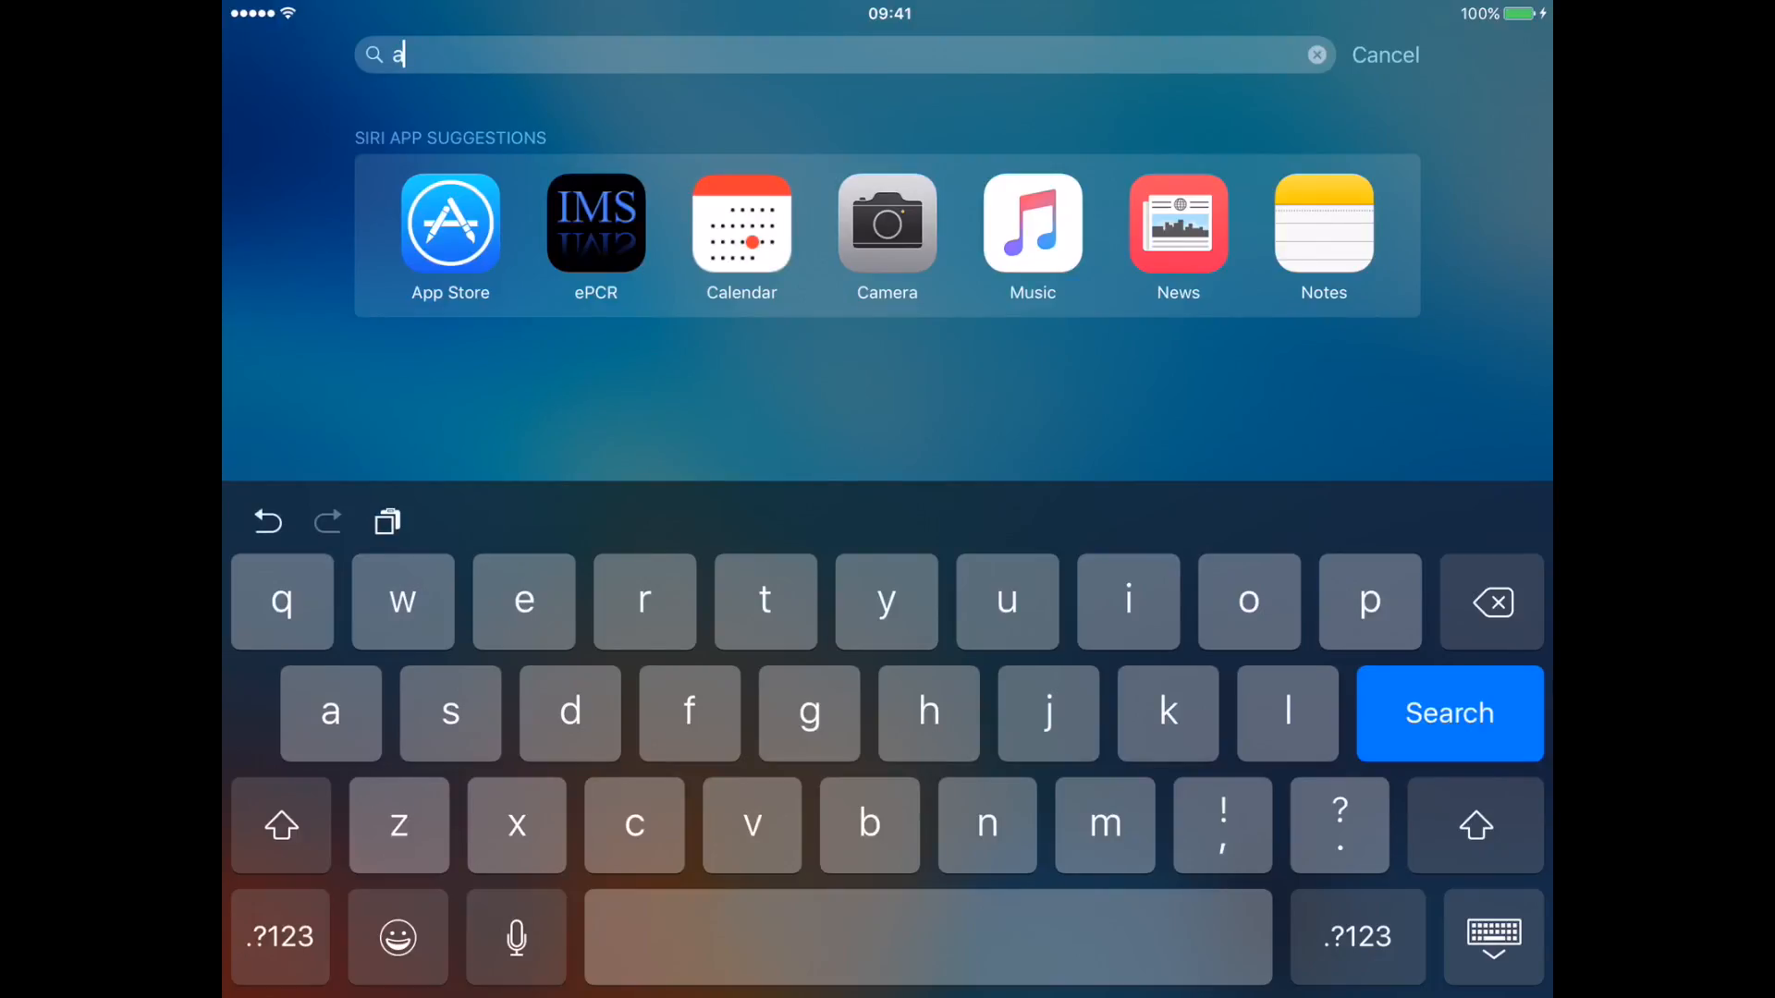
pyautogui.write('pp')
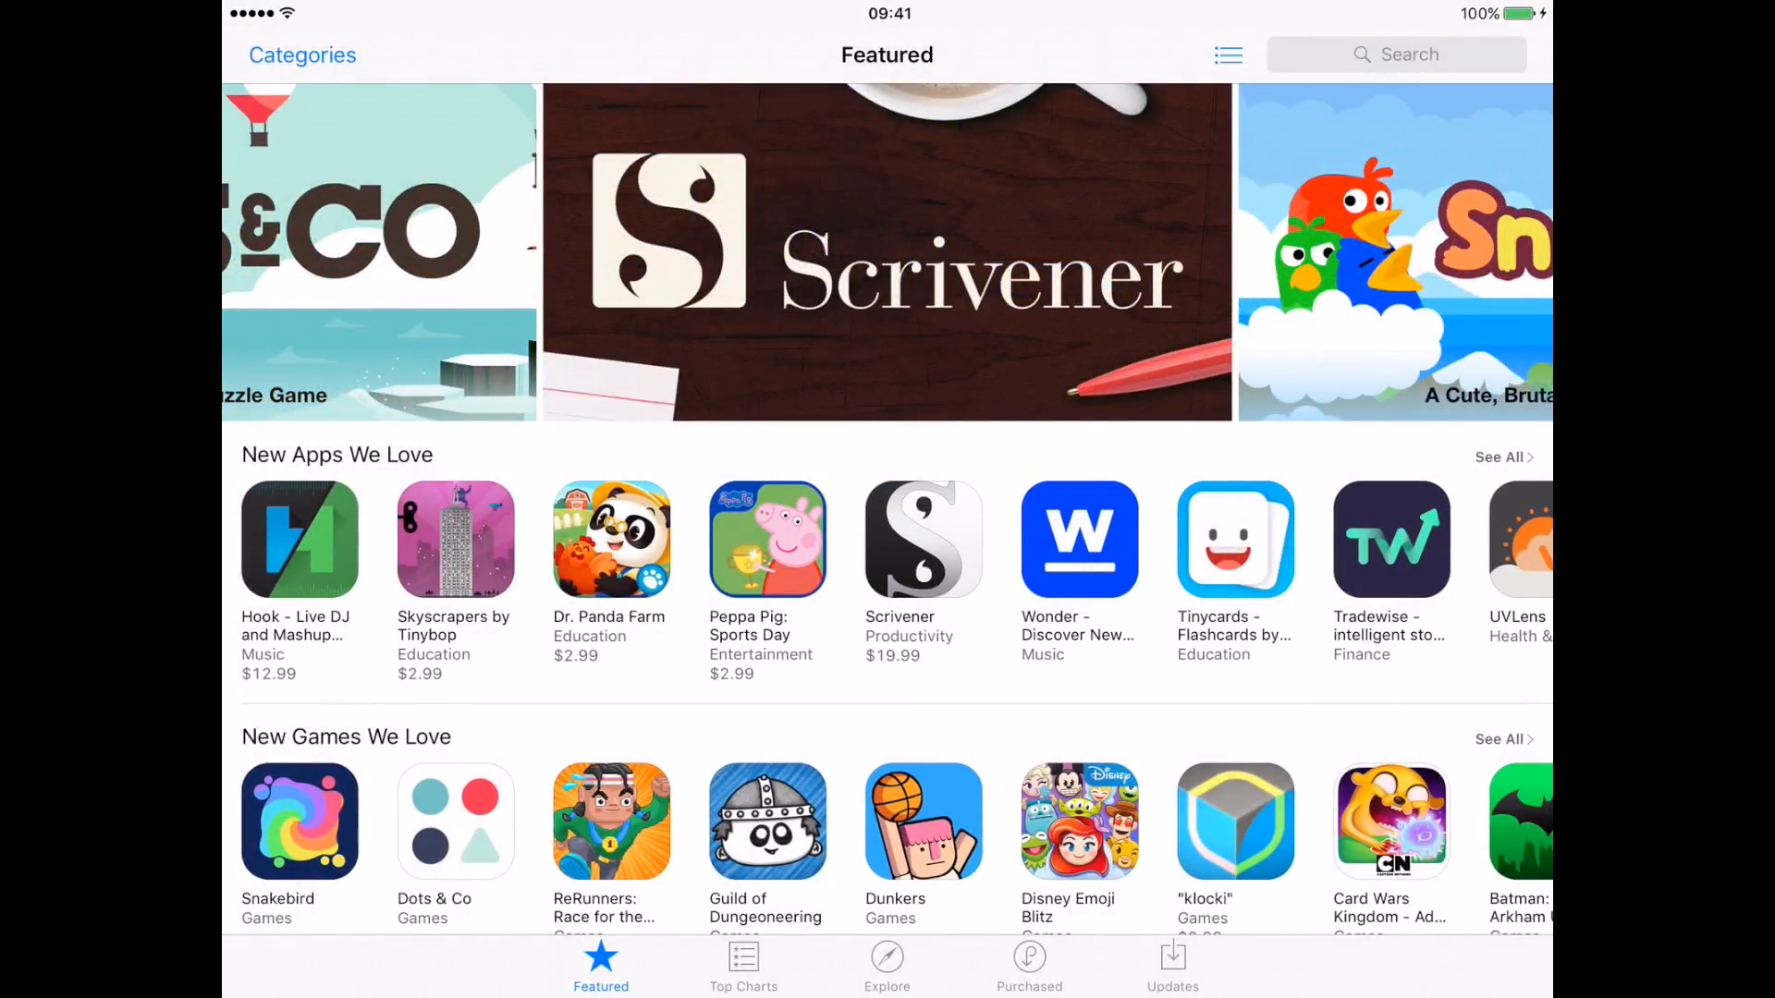
# - Search the App Store for "ims epcr" to list the IMS ePCR app by Jason Haines
pyautogui.click(1396, 54)
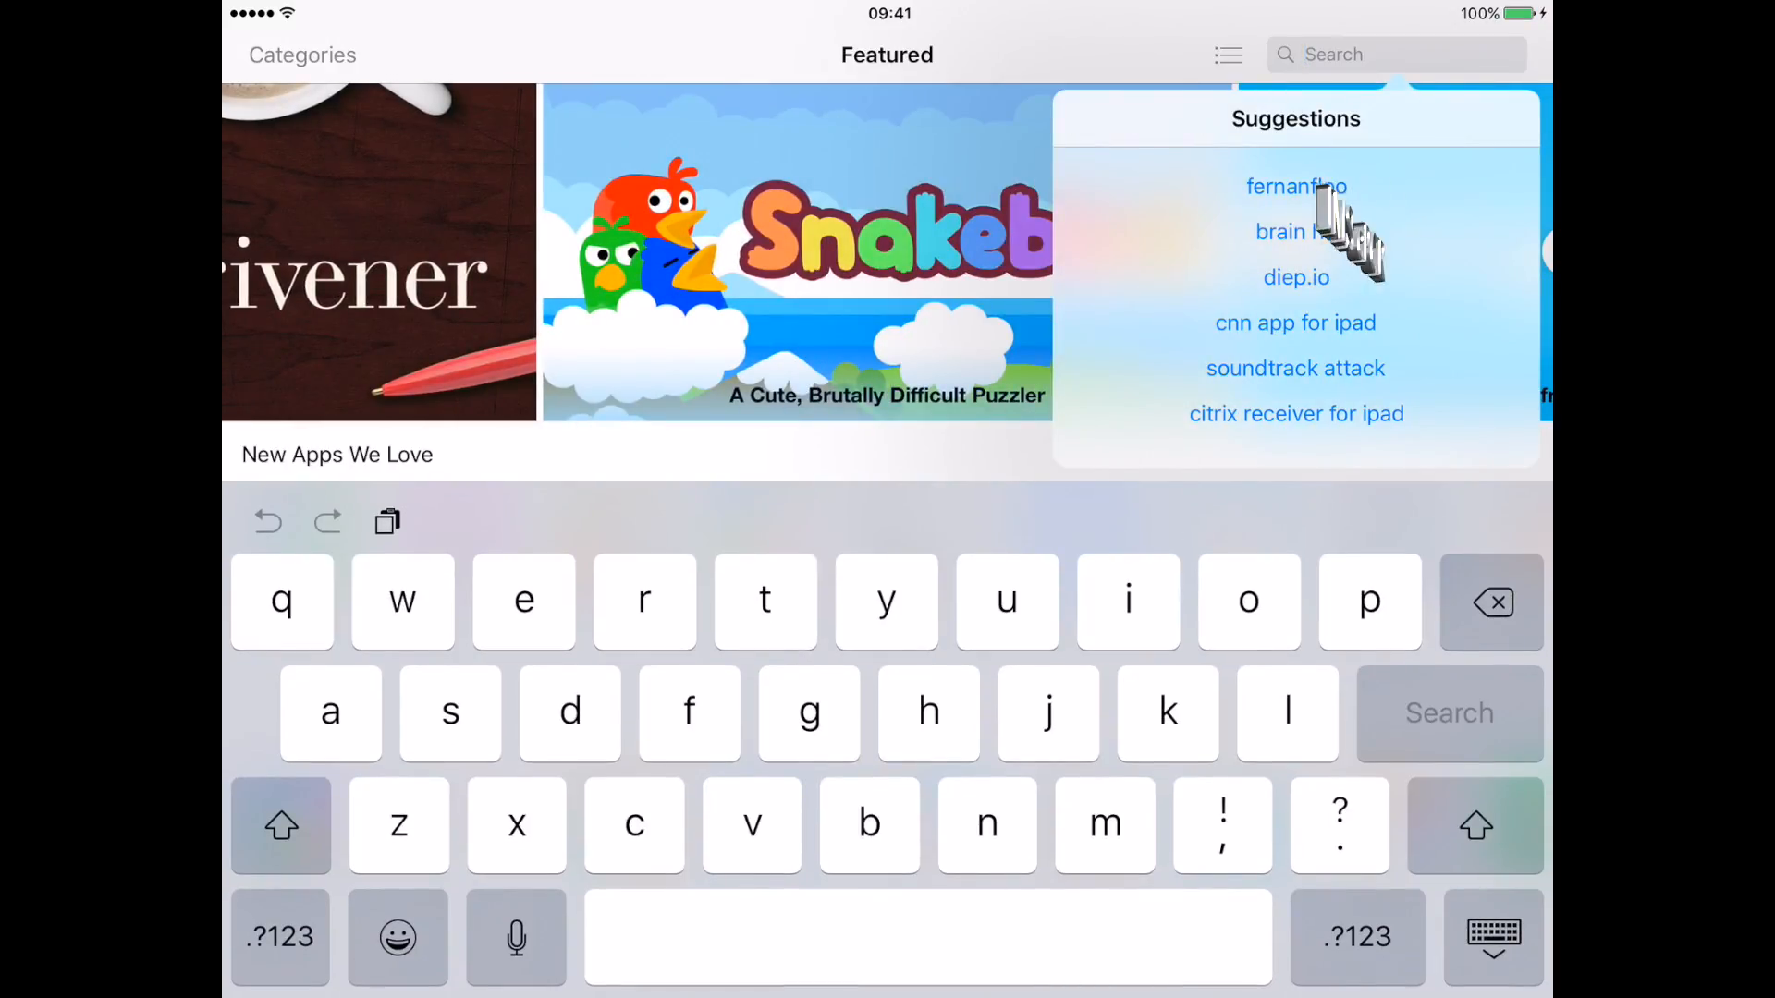
pyautogui.write('ims')
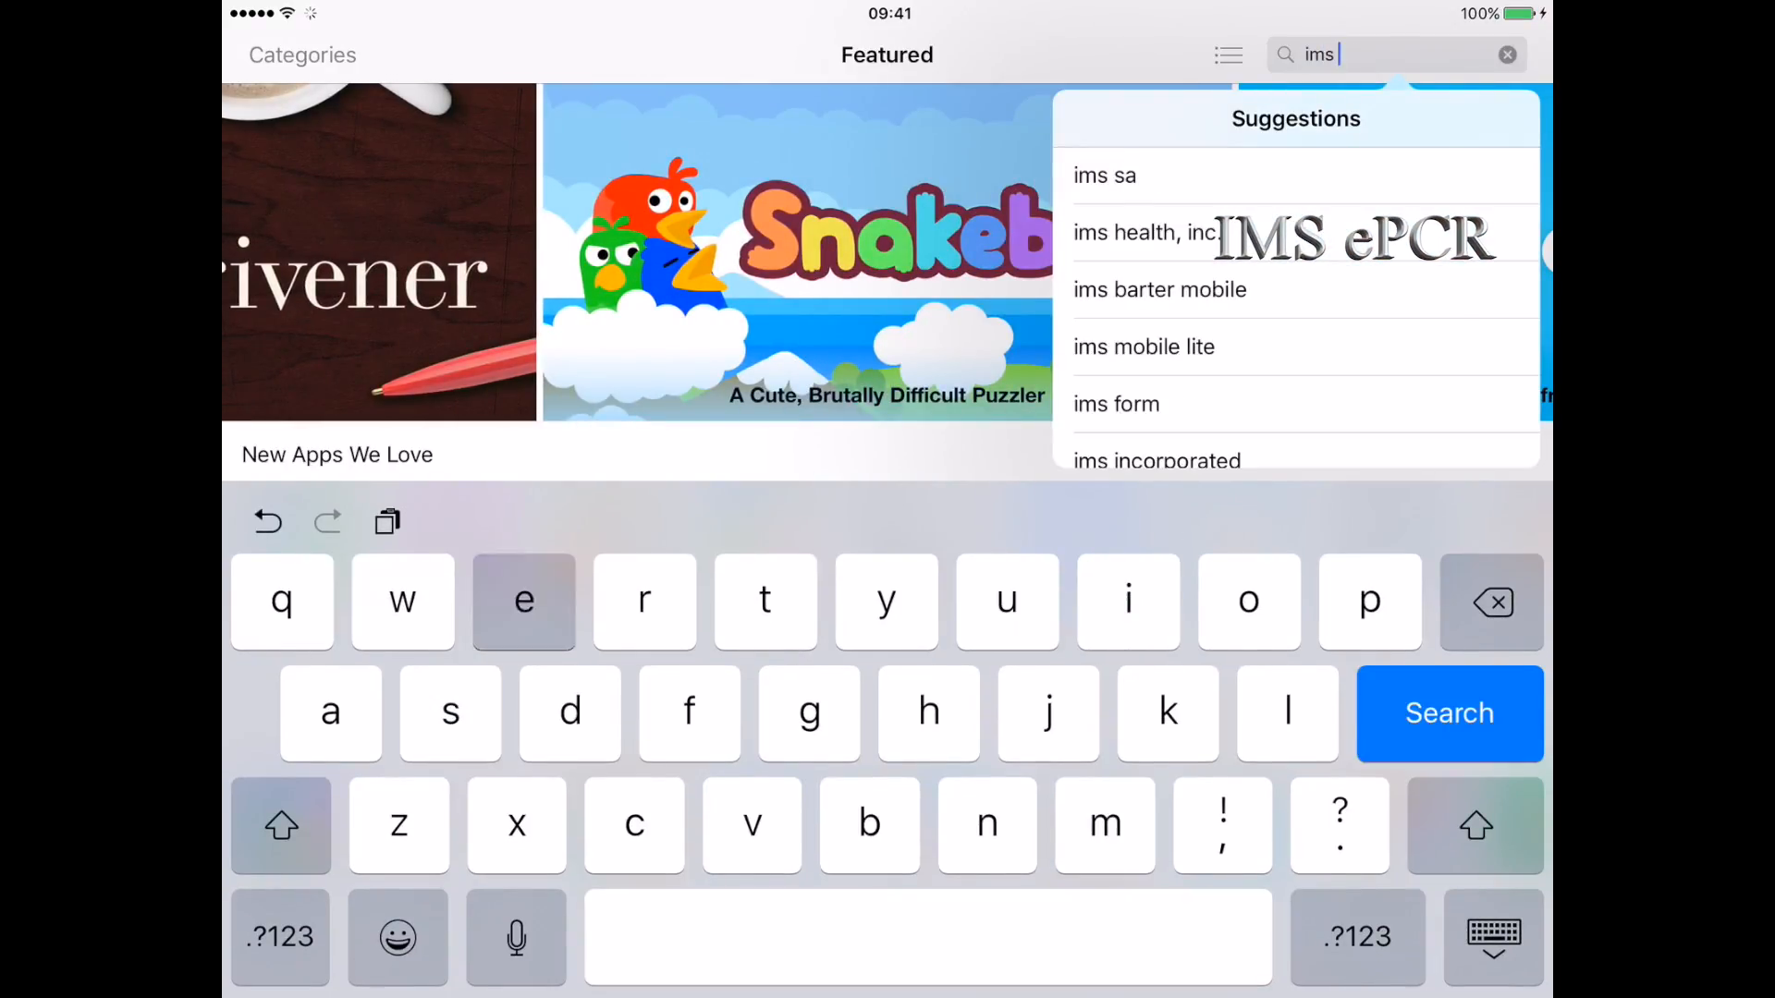
pyautogui.write('epcr')
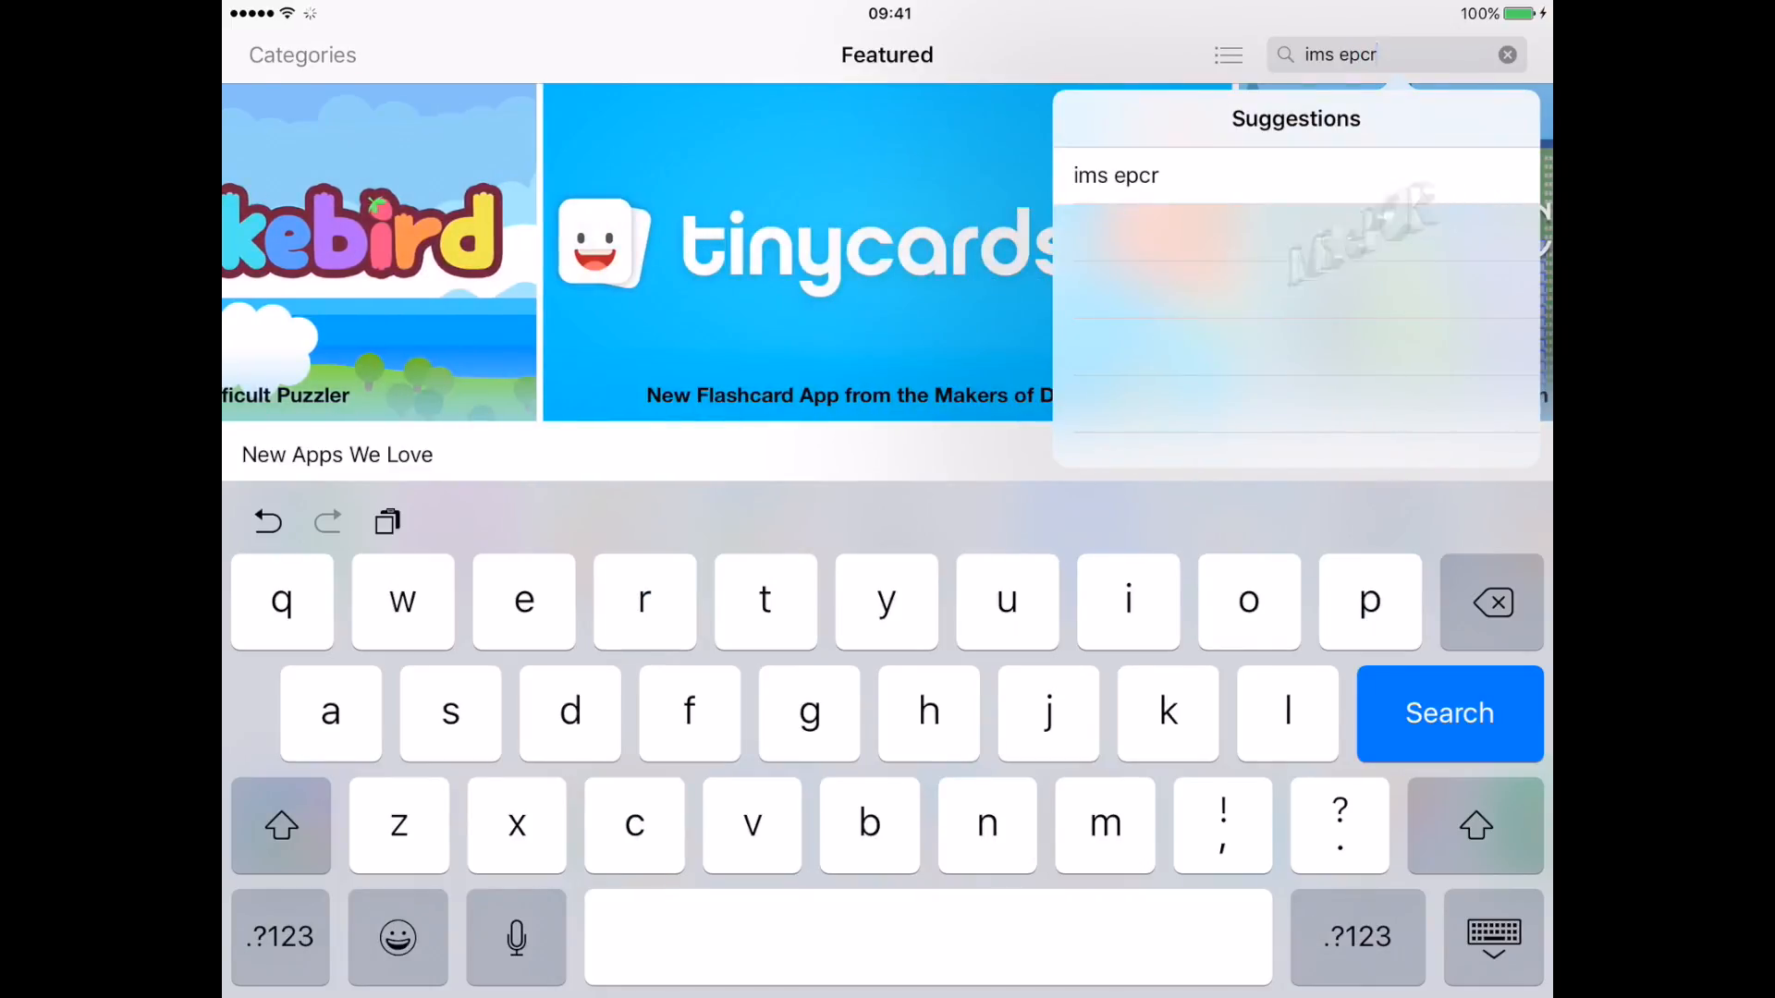
pyautogui.click(1448, 714)
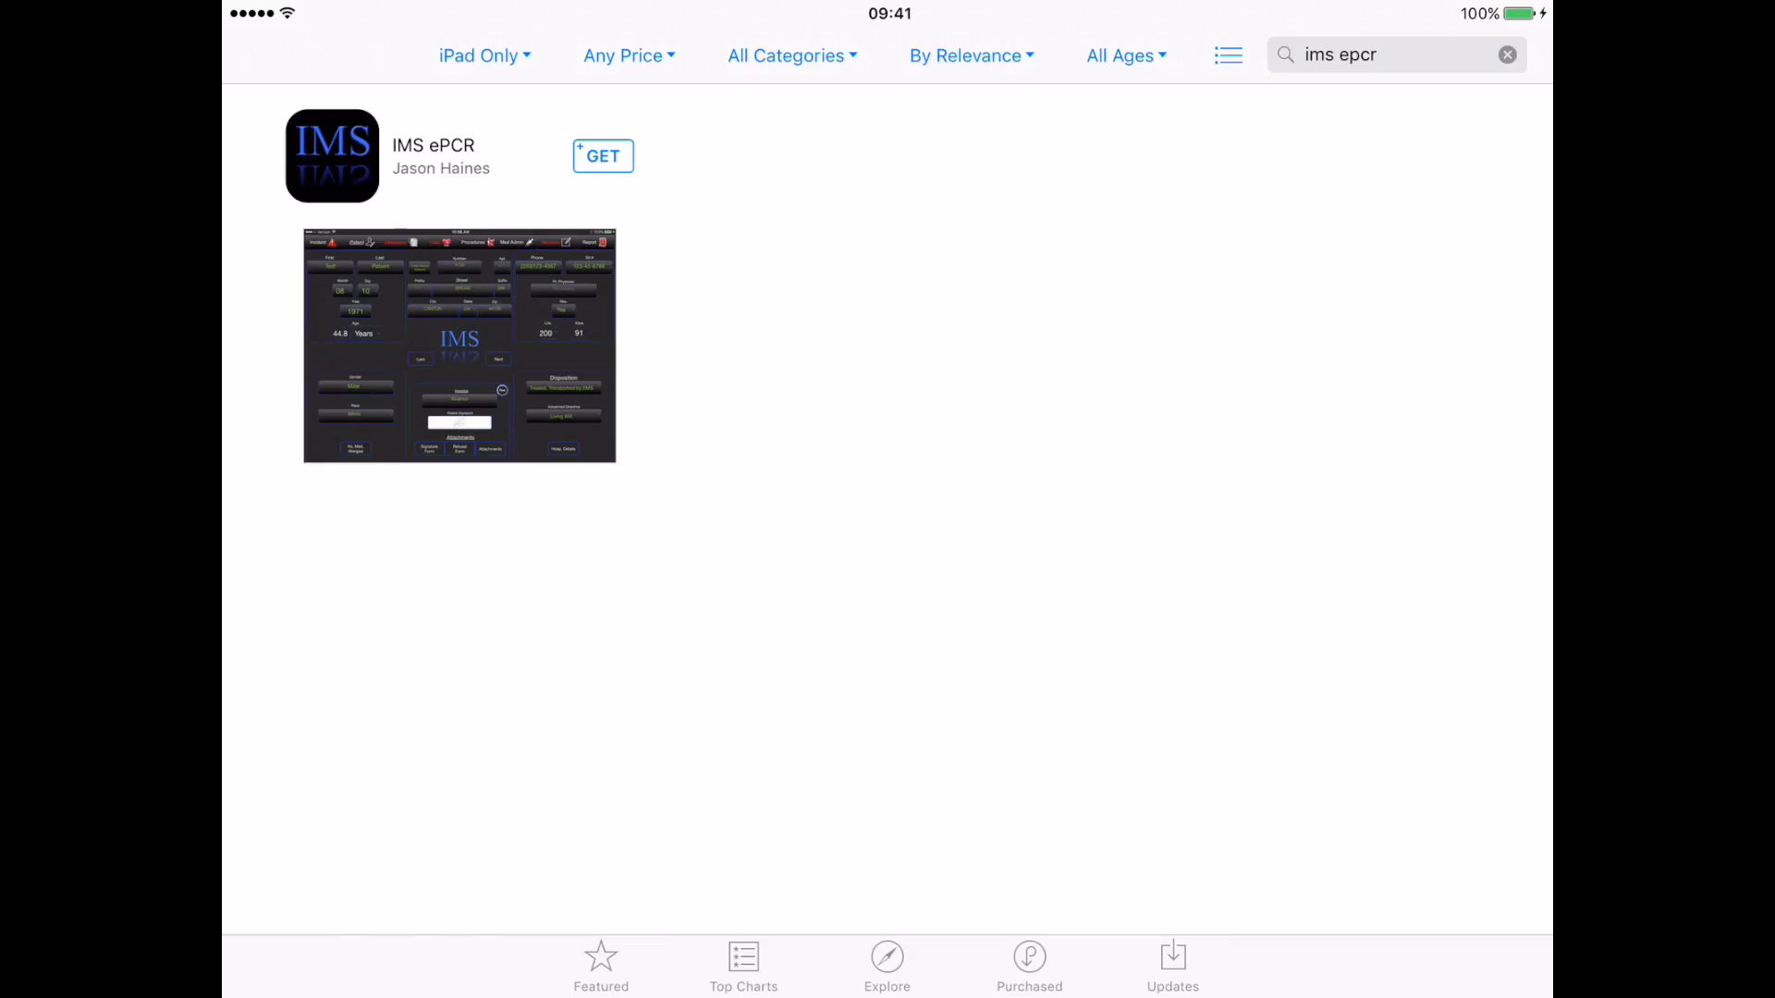
# - Get and install IMS ePCR, authorising with the Apple ID password
pyautogui.click(603, 155)
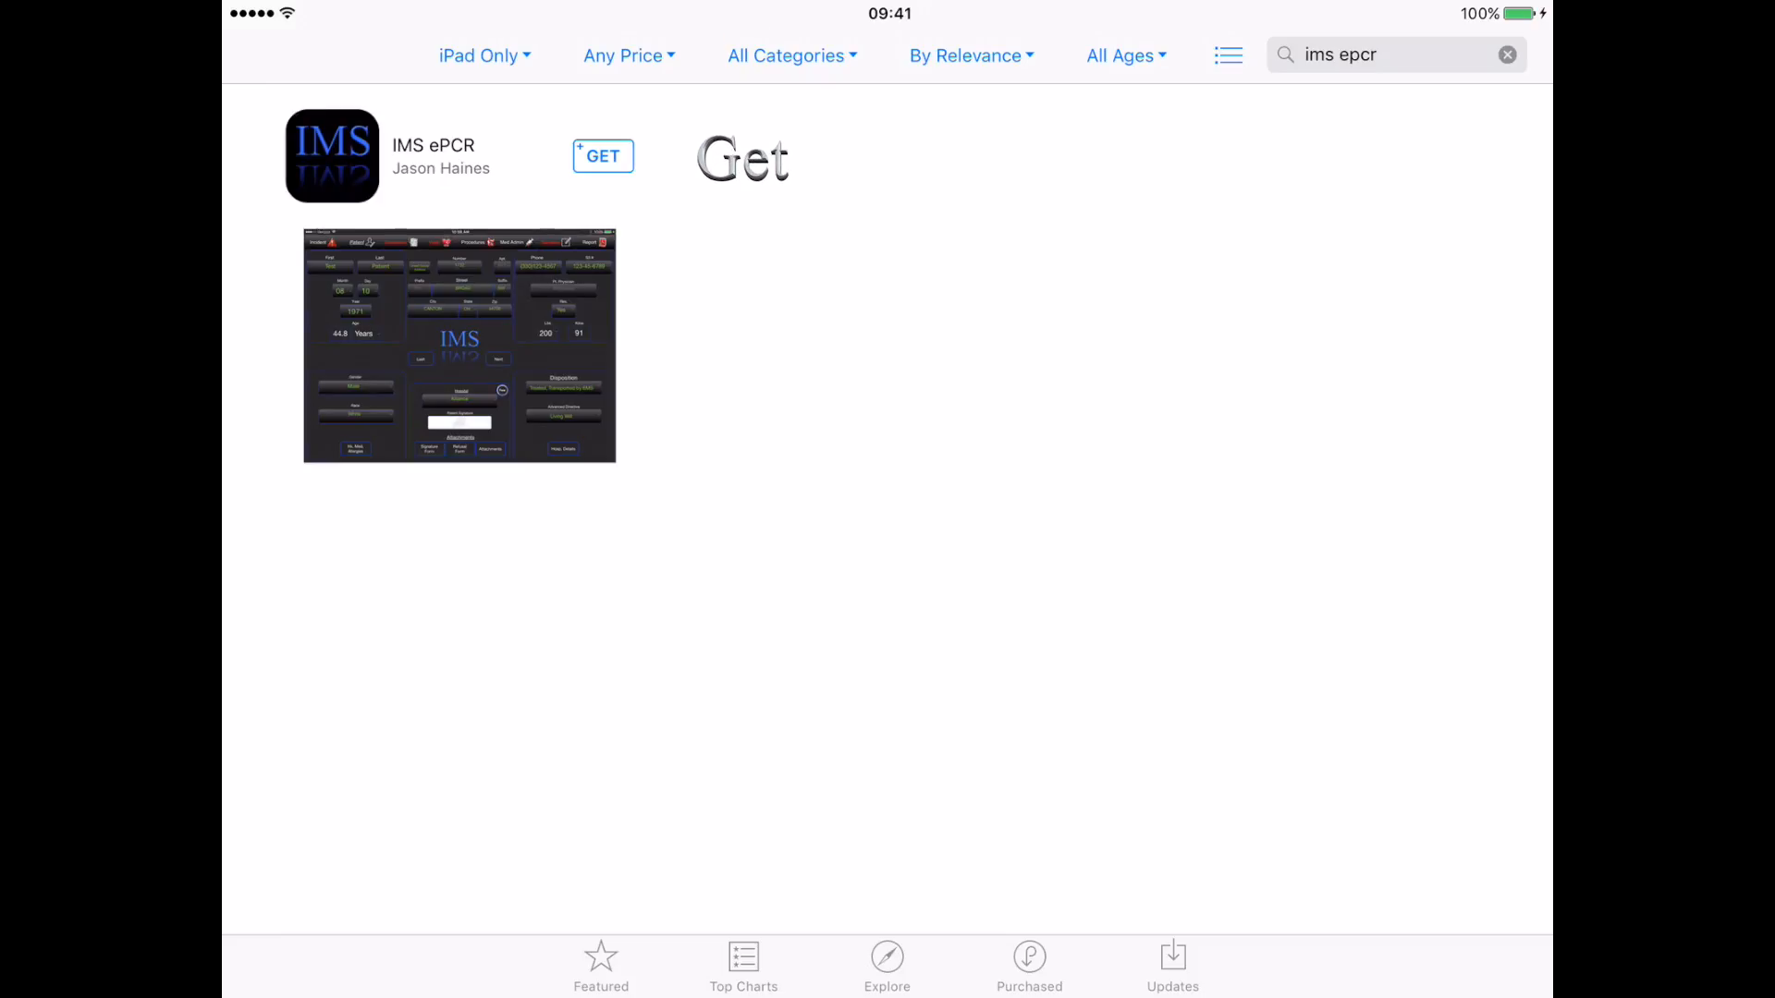
pyautogui.click(603, 155)
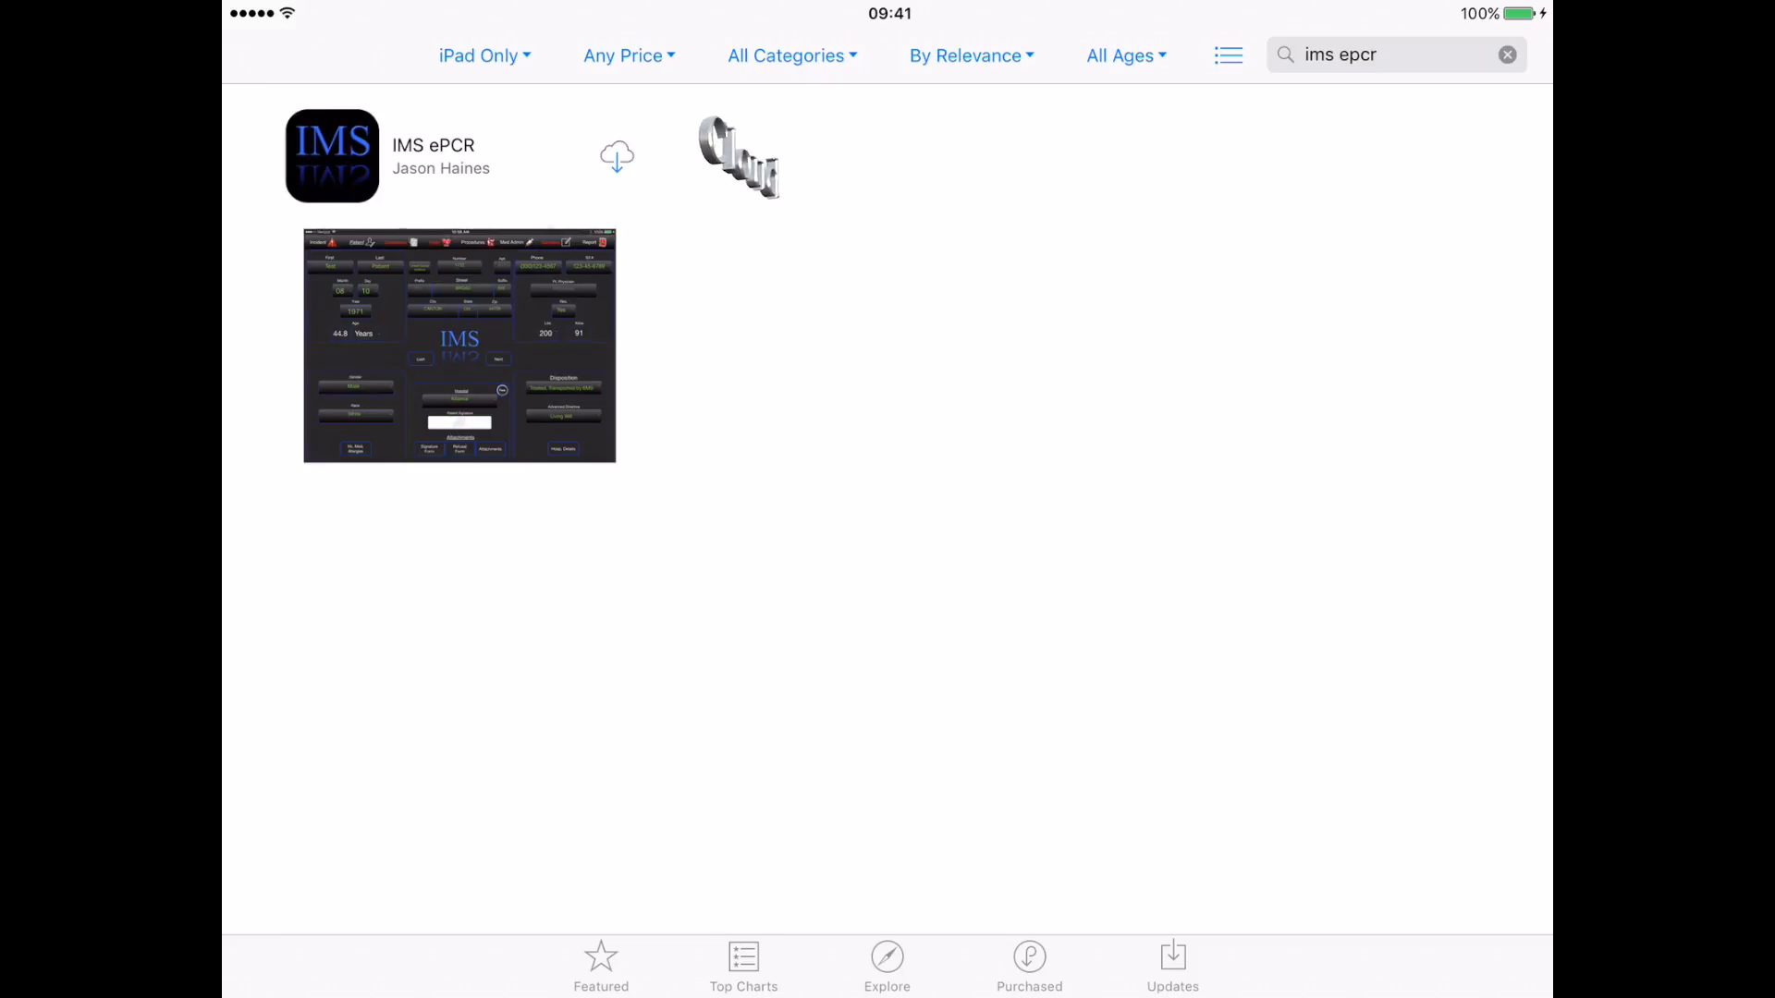
pyautogui.click(618, 155)
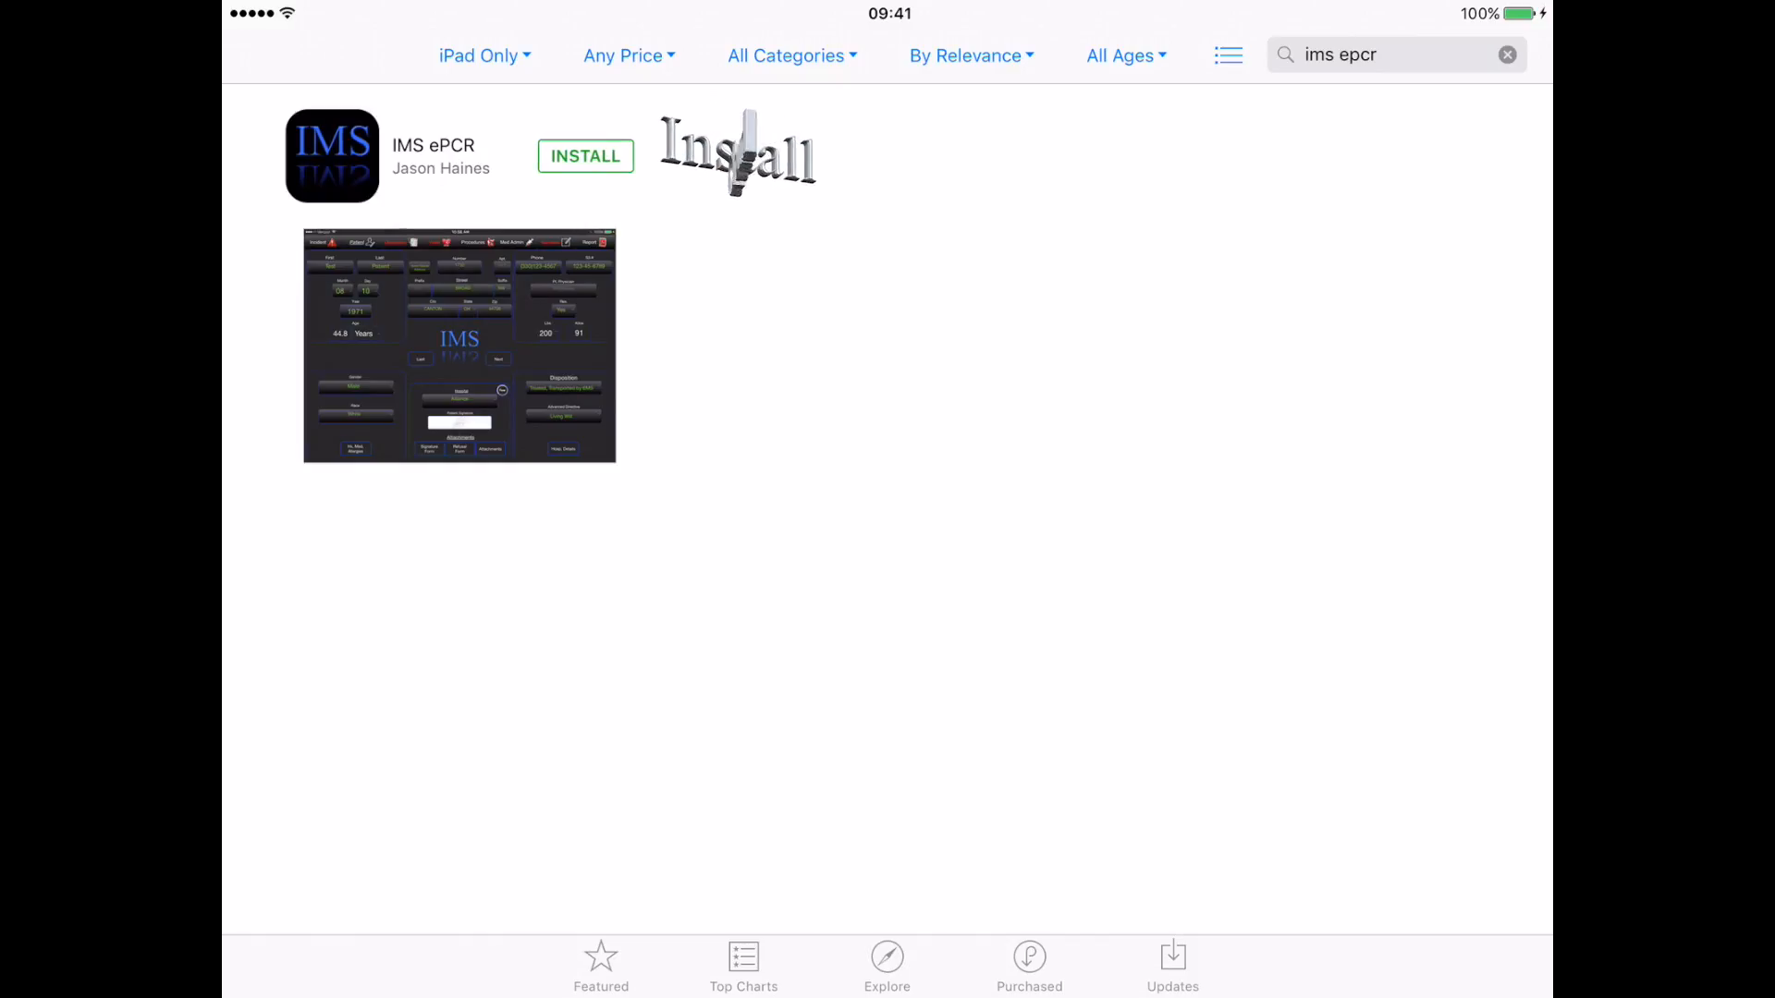
pyautogui.click(586, 155)
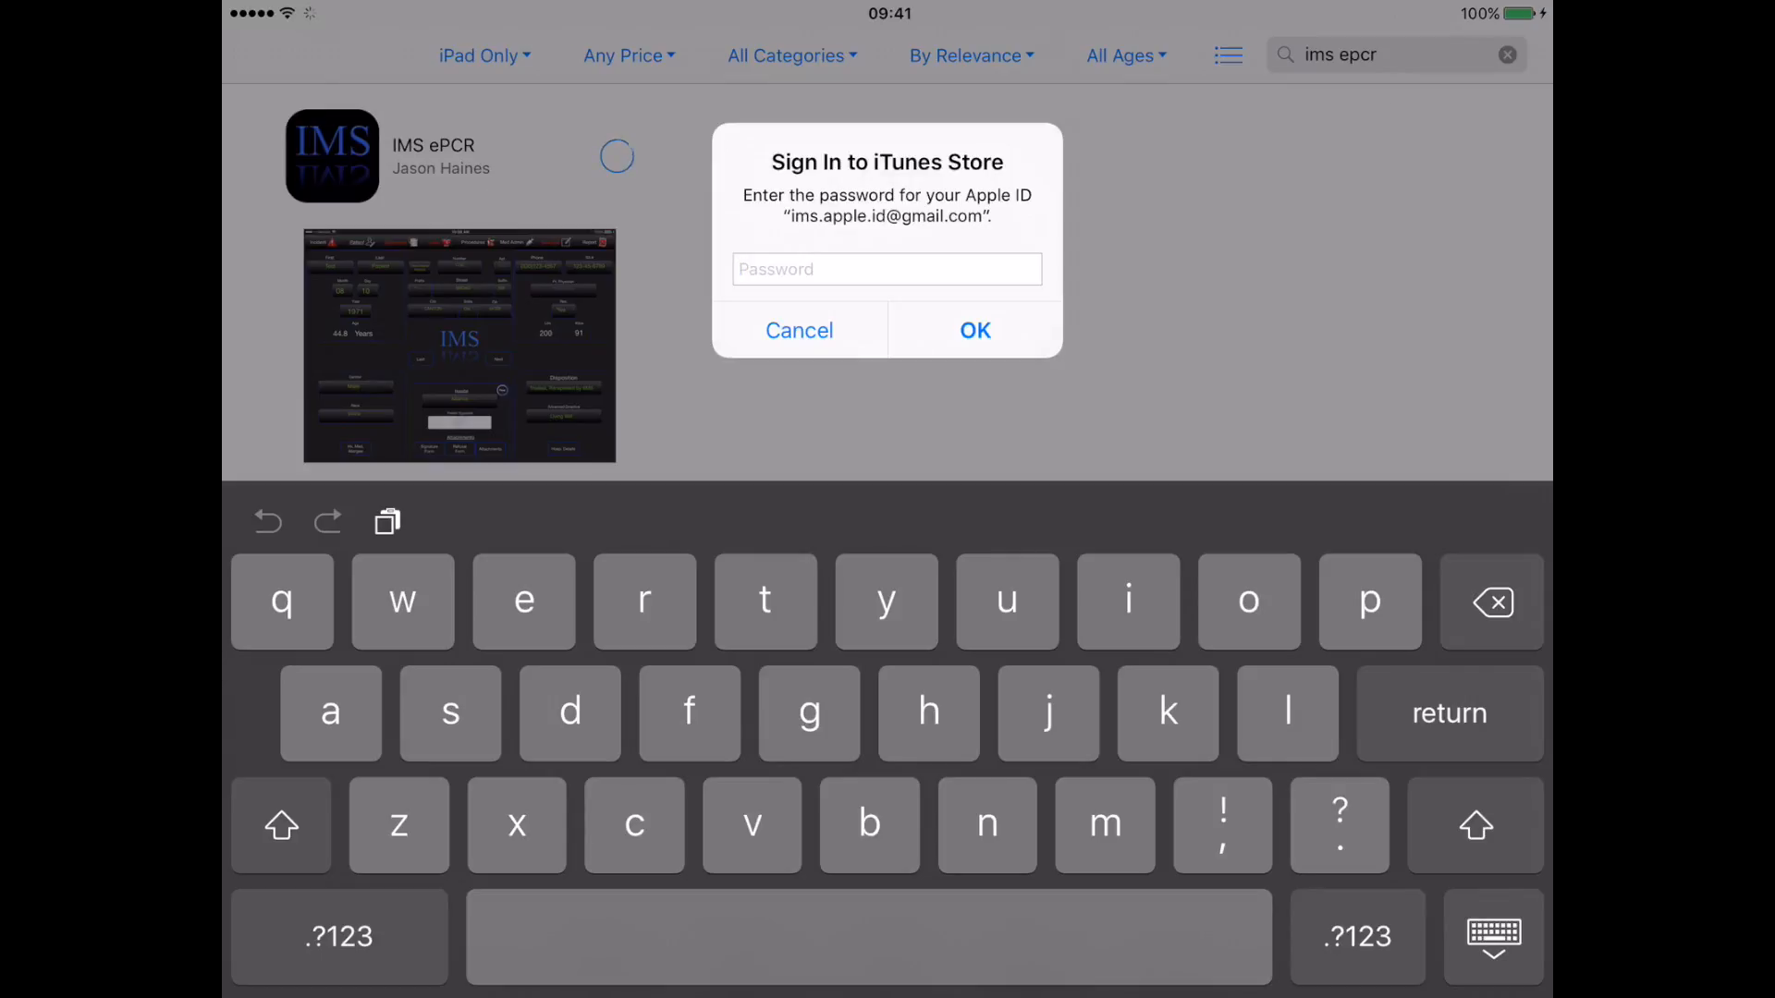
pyautogui.click(799, 329)
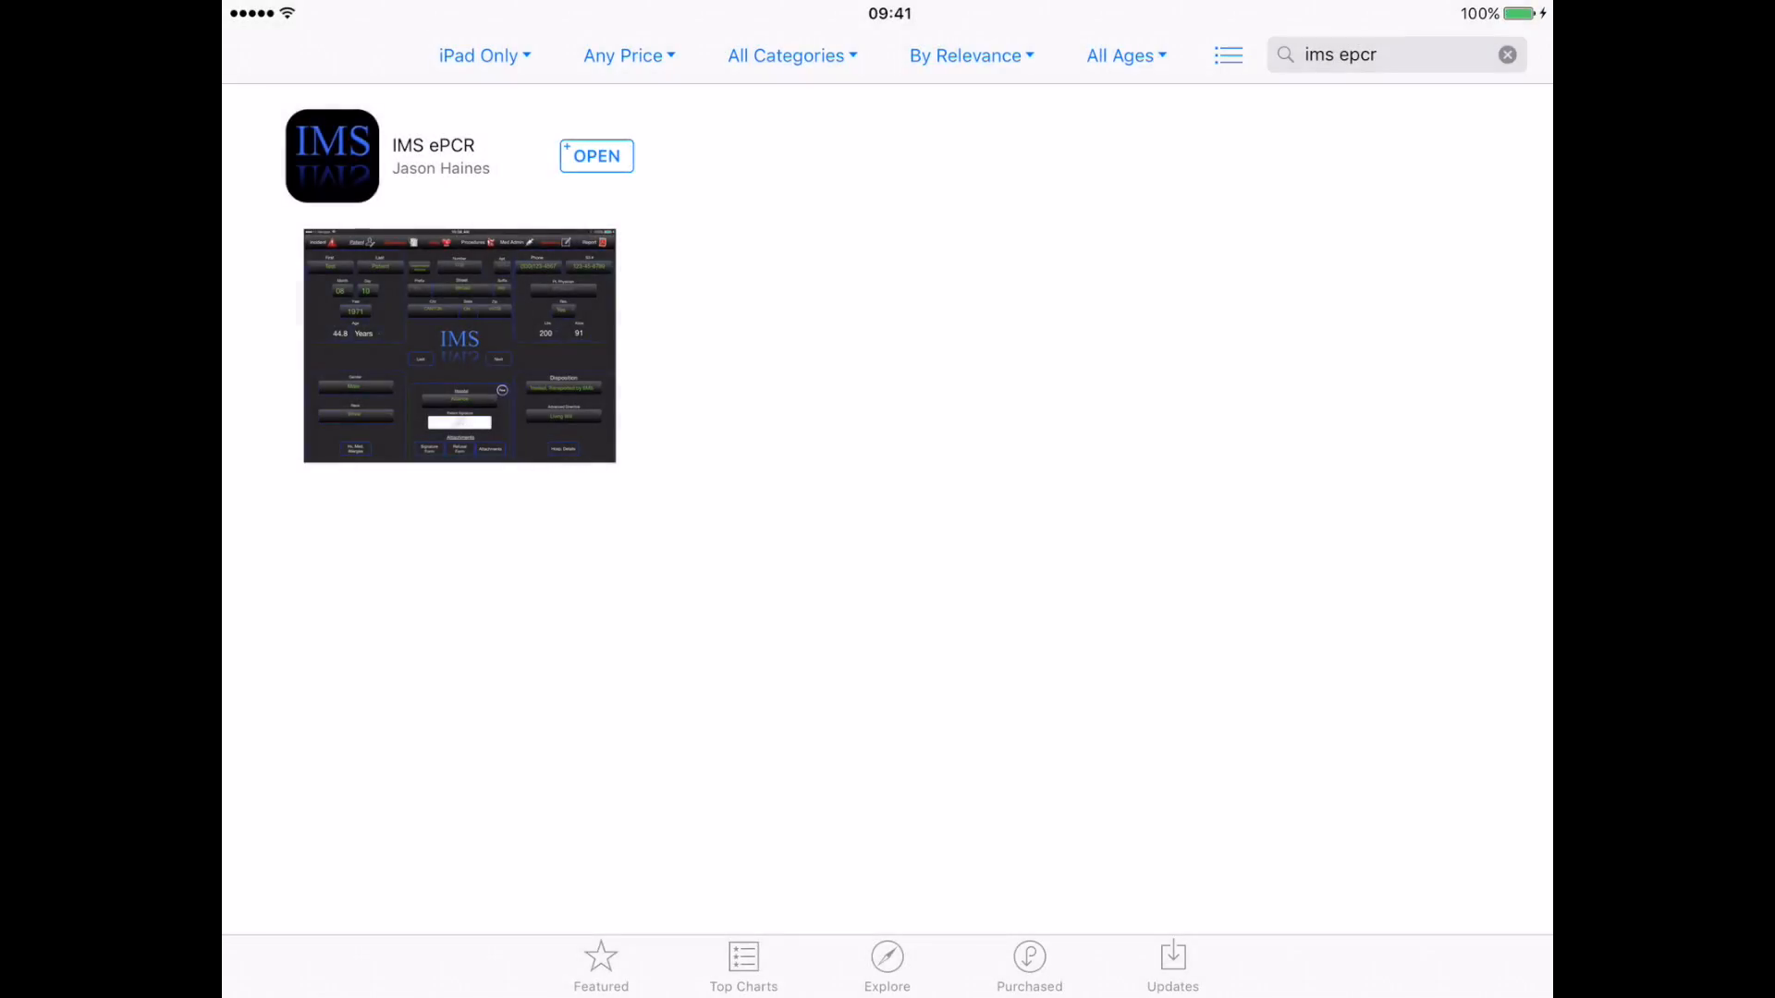
# - Launch the newly installed IMS ePCR from its App Store listing
pyautogui.click(597, 155)
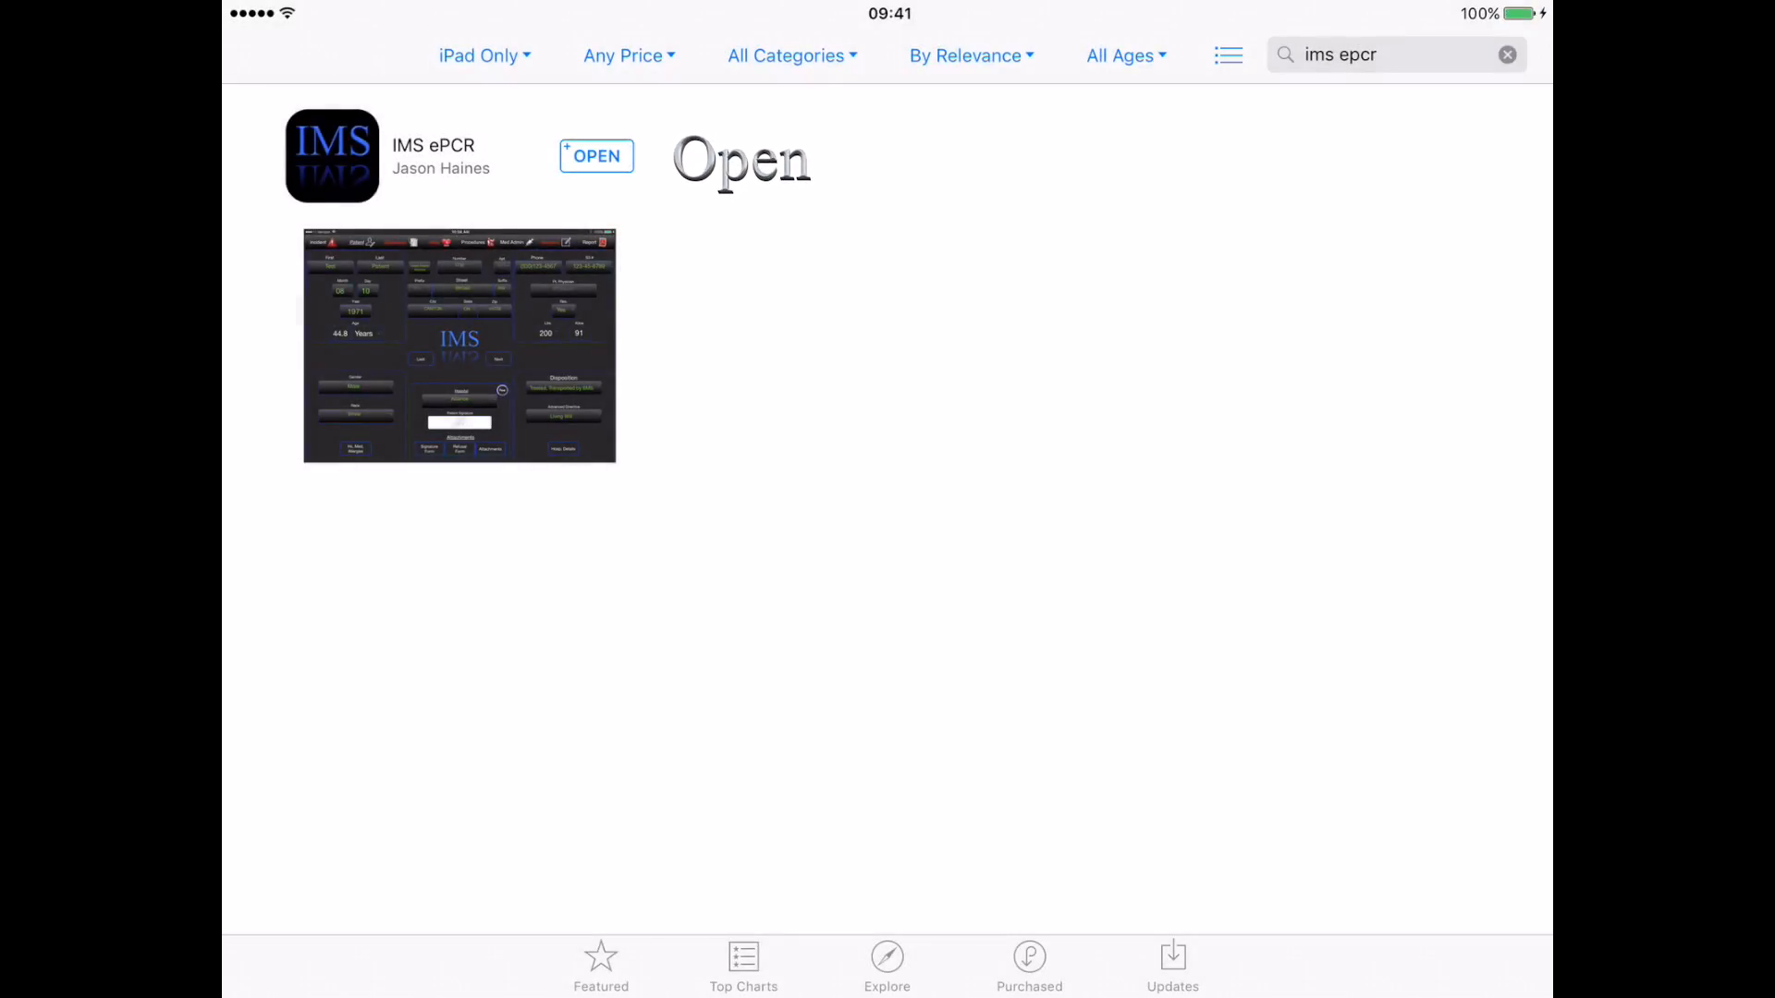
pyautogui.click(595, 156)
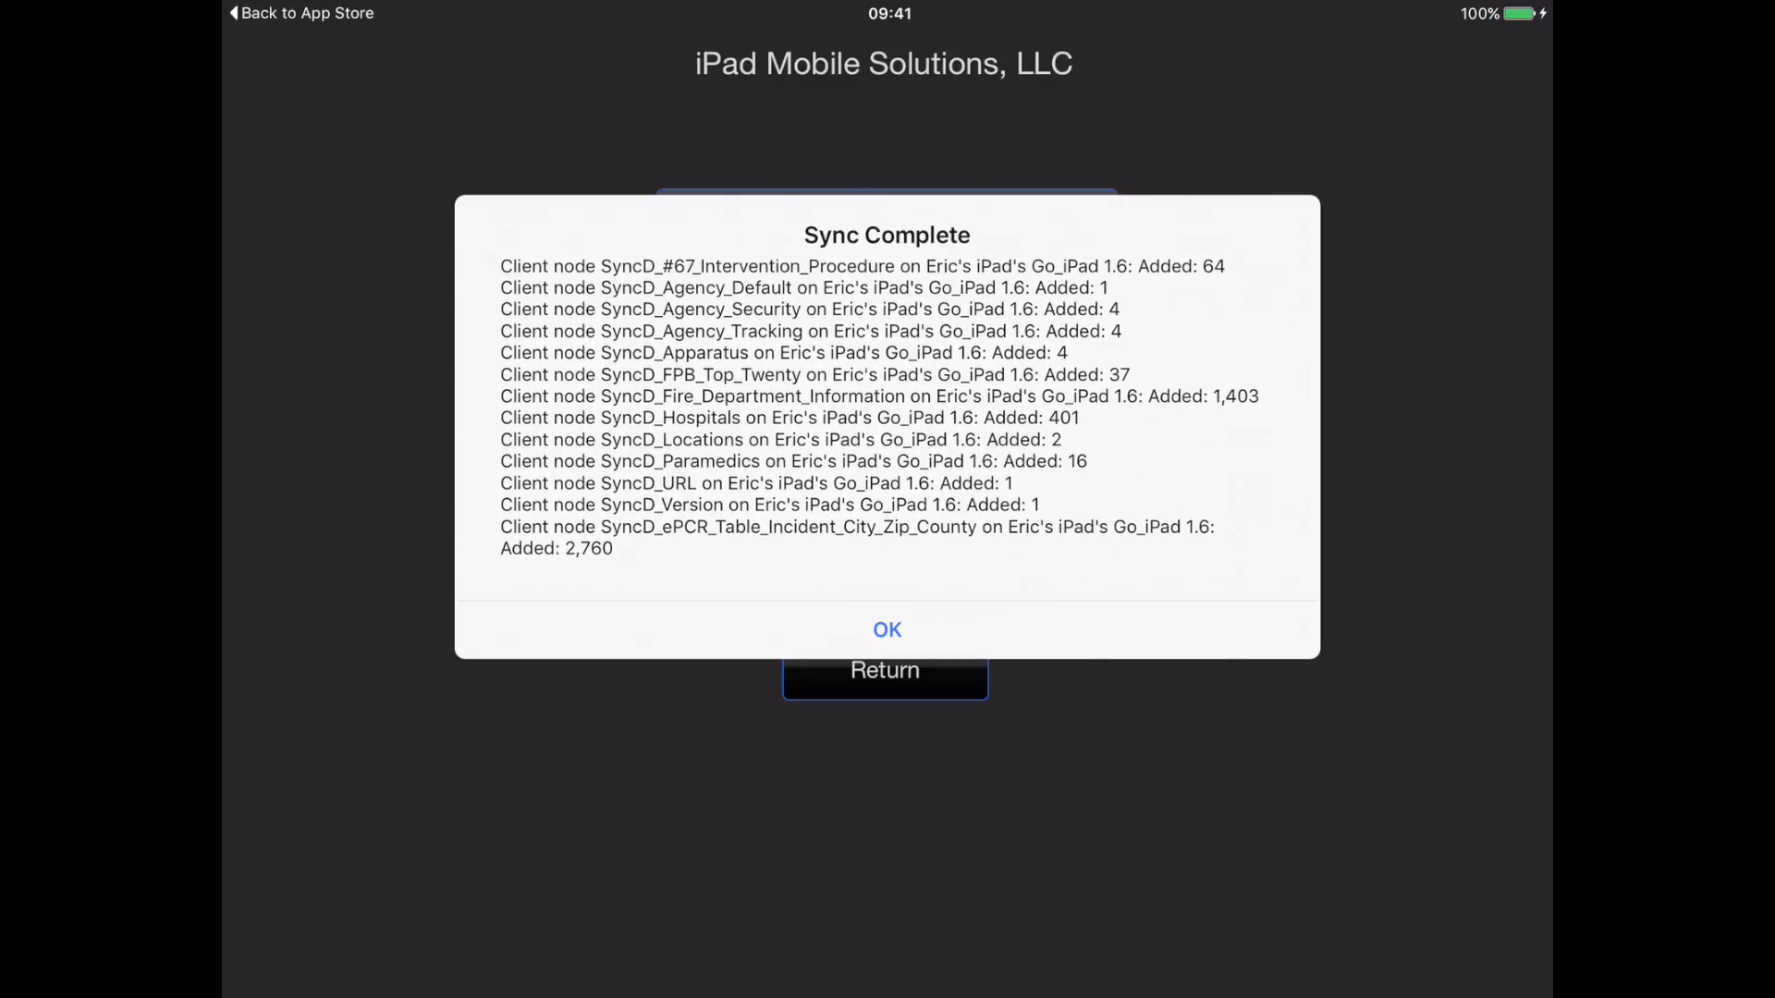
# - Dismiss the Sync Complete alert to reach the LaunchPad module menu
pyautogui.click(885, 629)
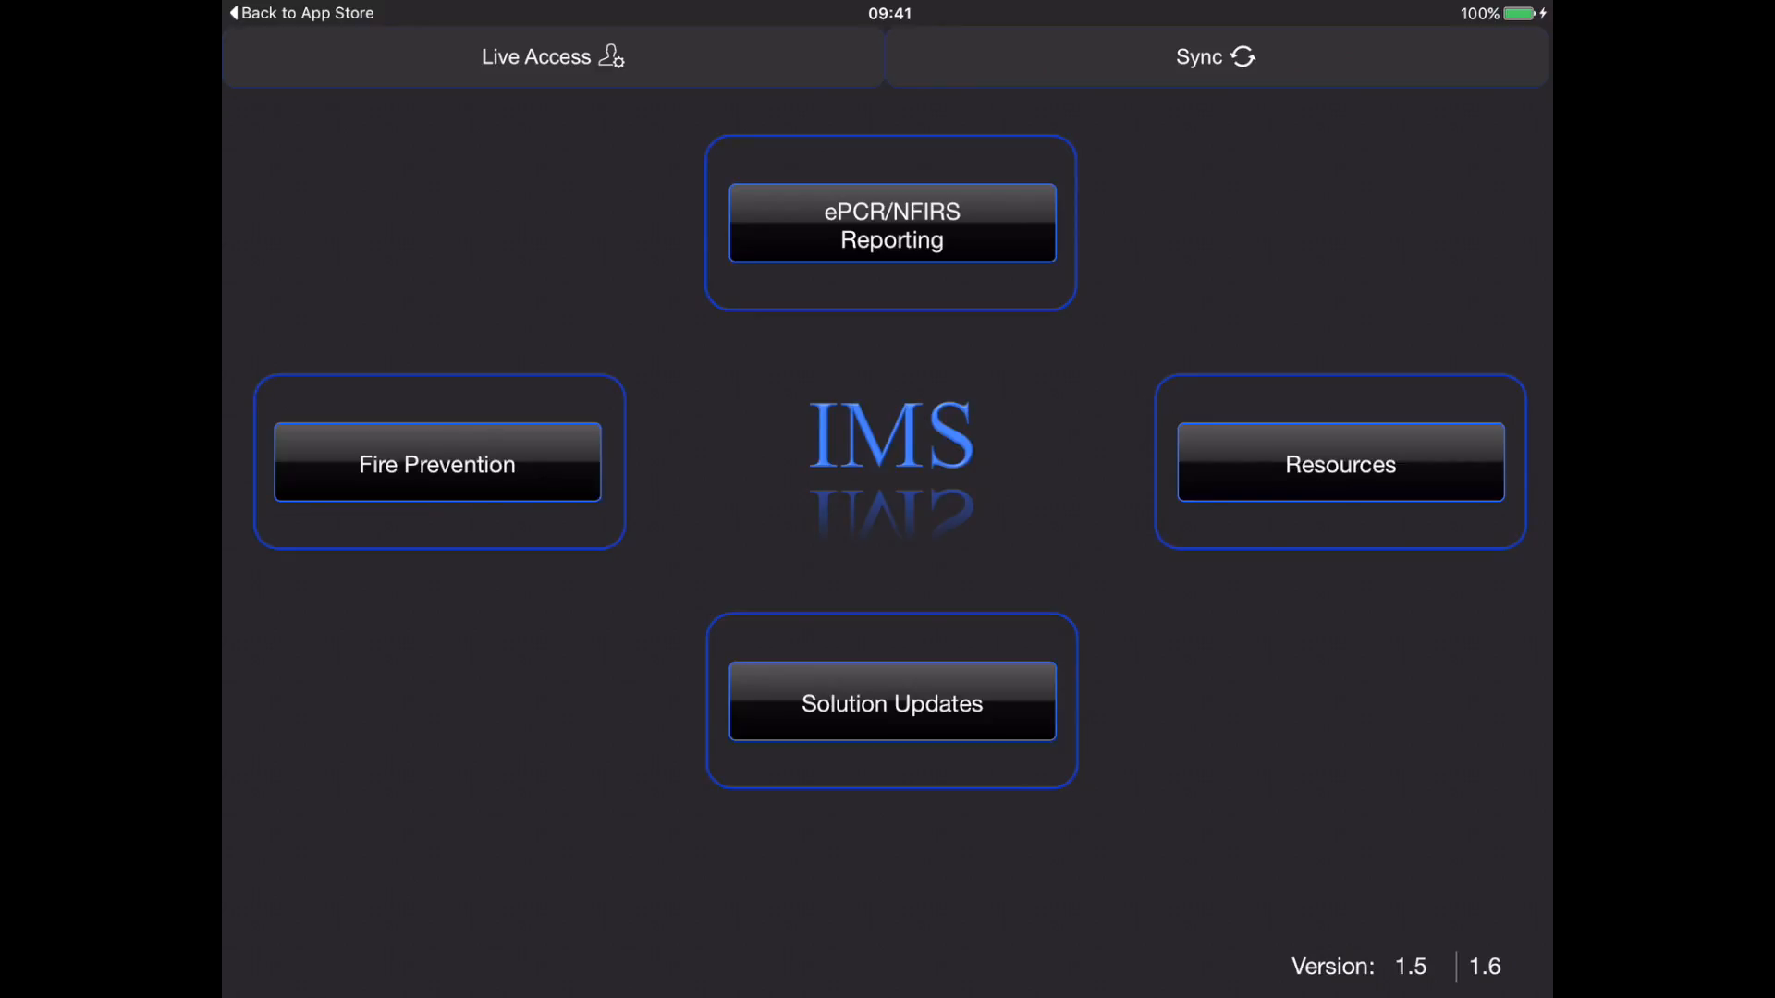
# - From Solution Updates, update the ePCR module and agree to download the new database file
pyautogui.click(891, 703)
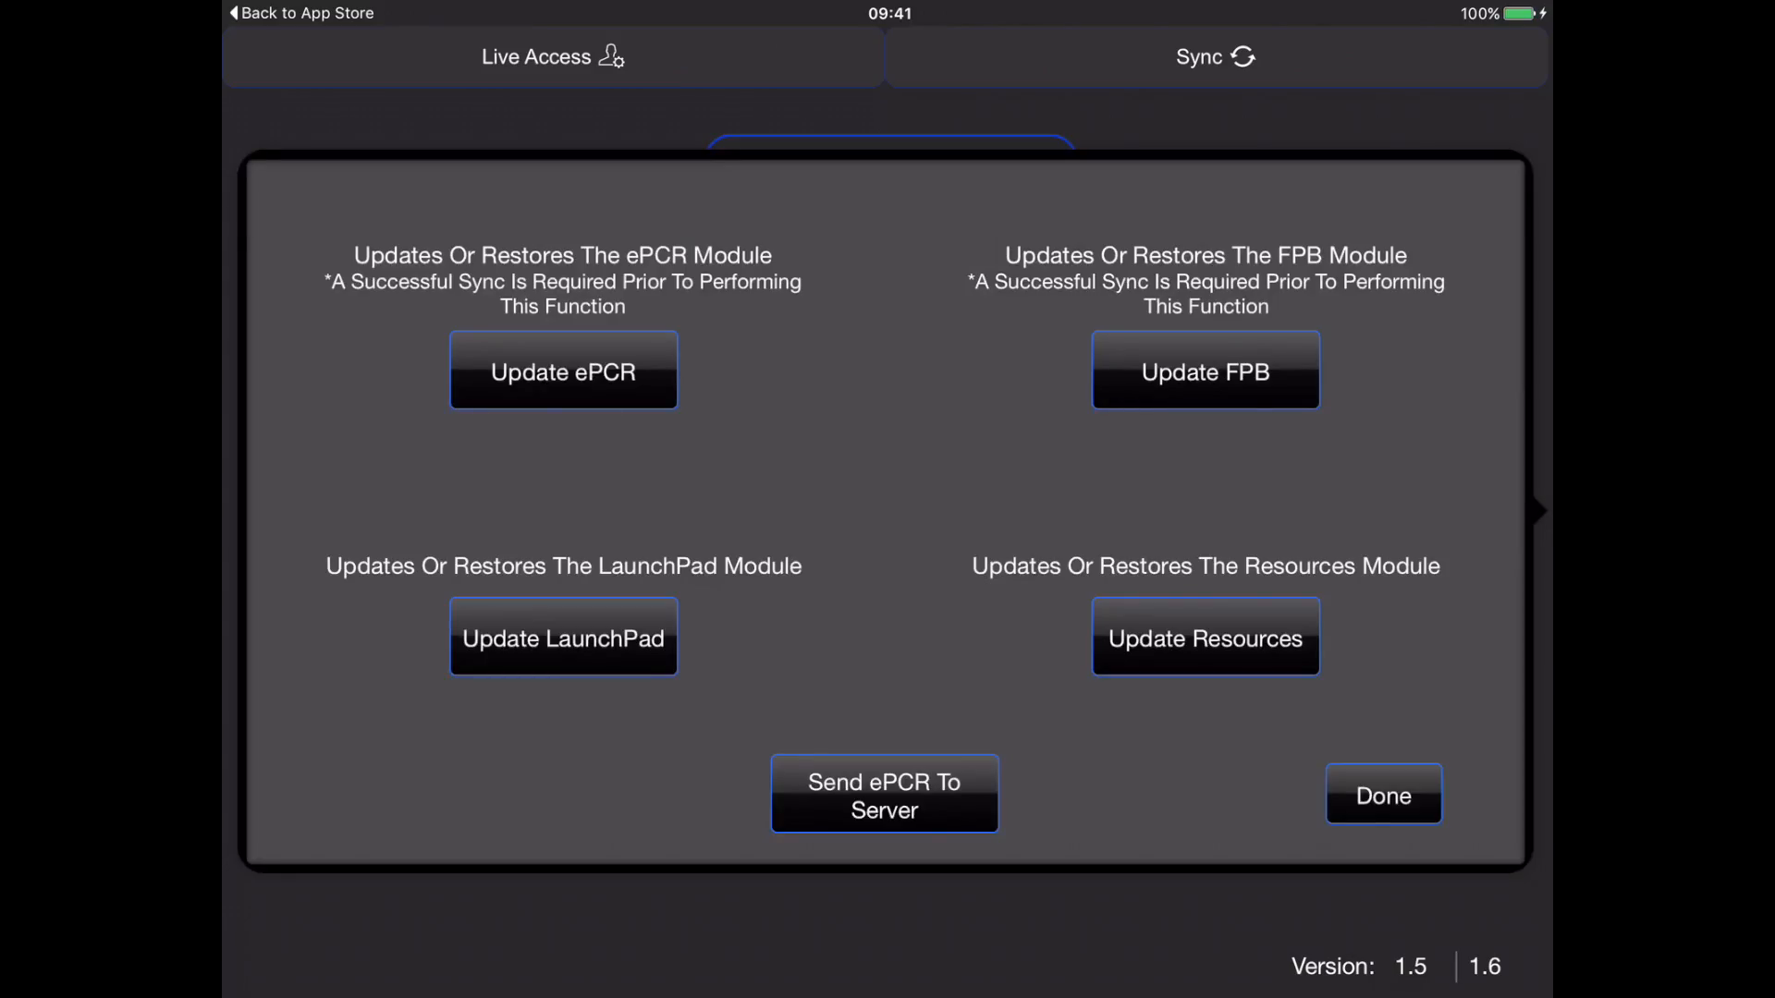
pyautogui.click(563, 370)
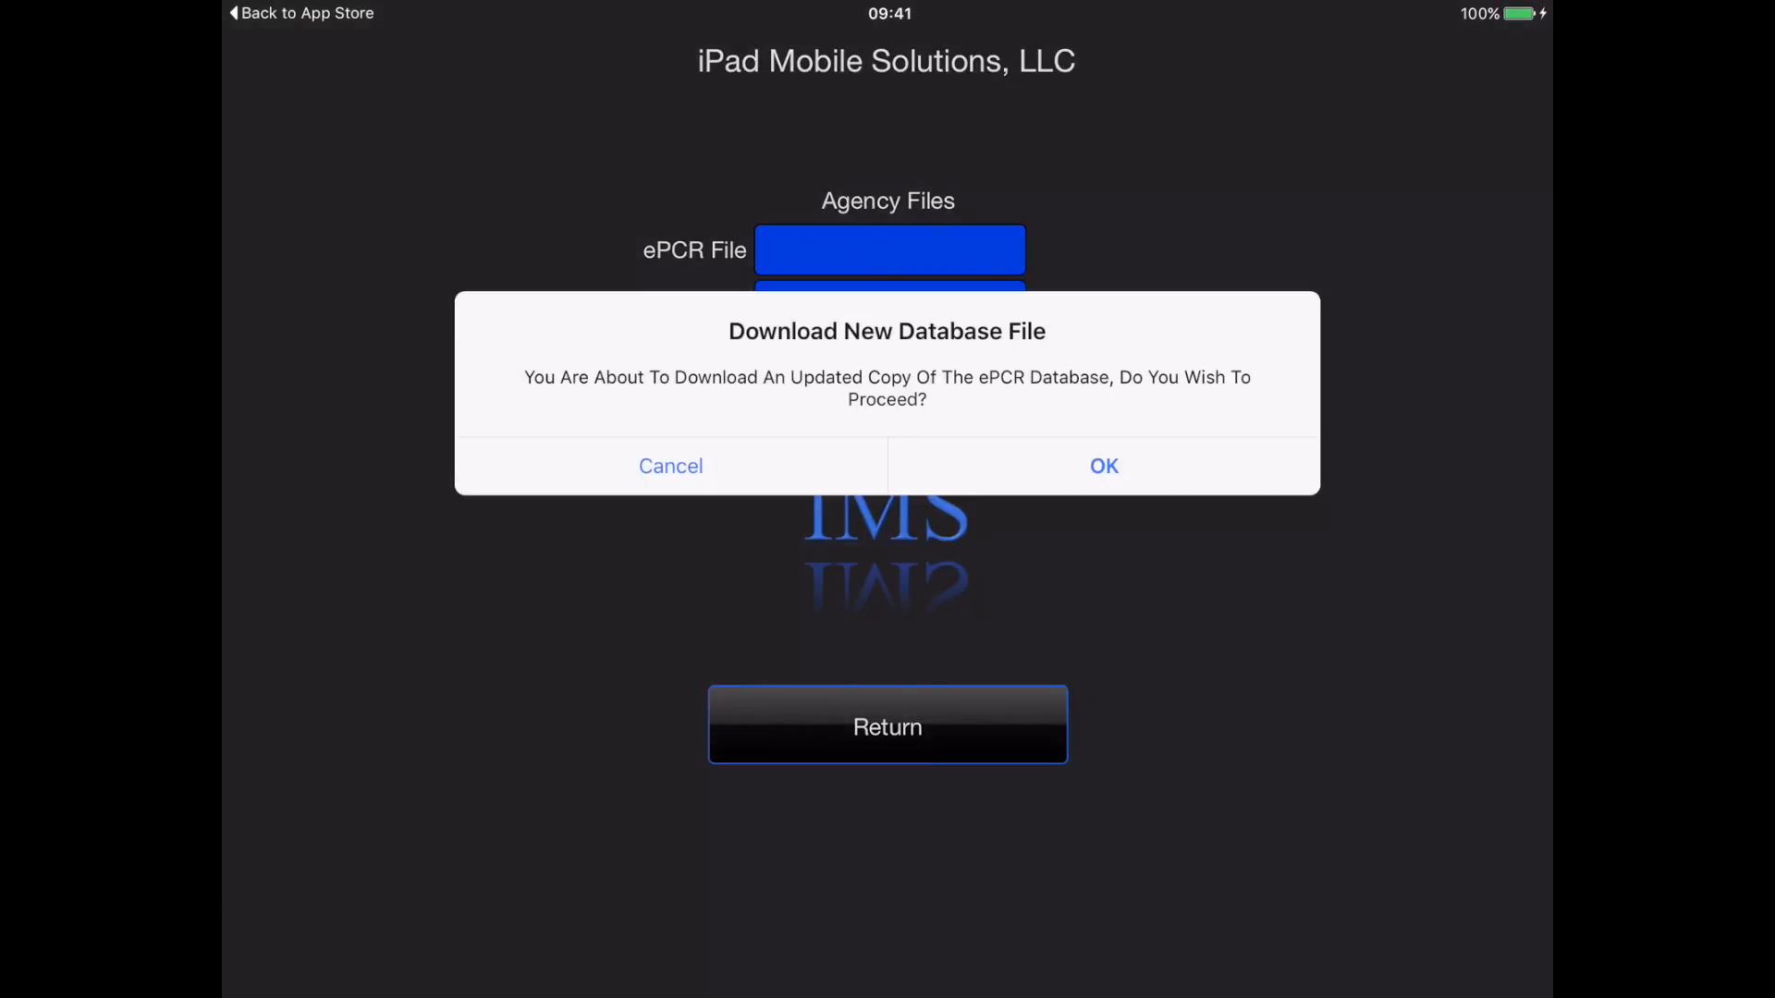
pyautogui.click(1102, 466)
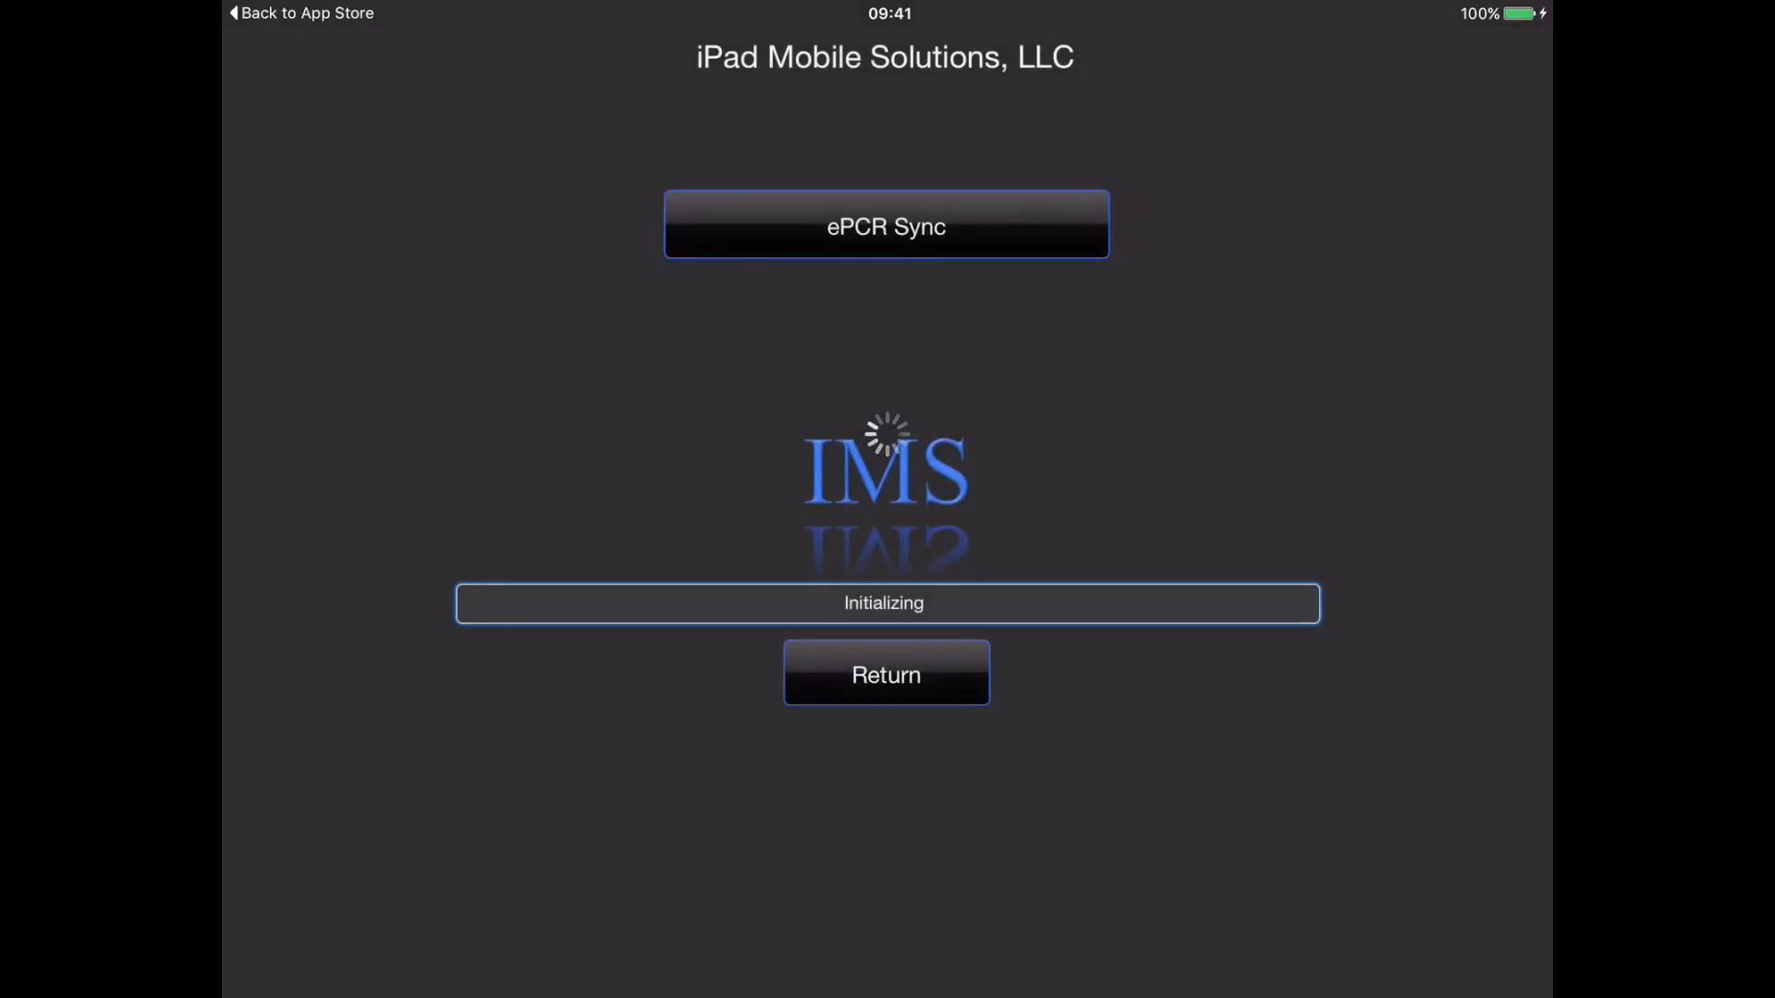
# - Run the first ePCR sync, accepting the device identifier, and land on the run dashboard with Start Run
pyautogui.click(885, 225)
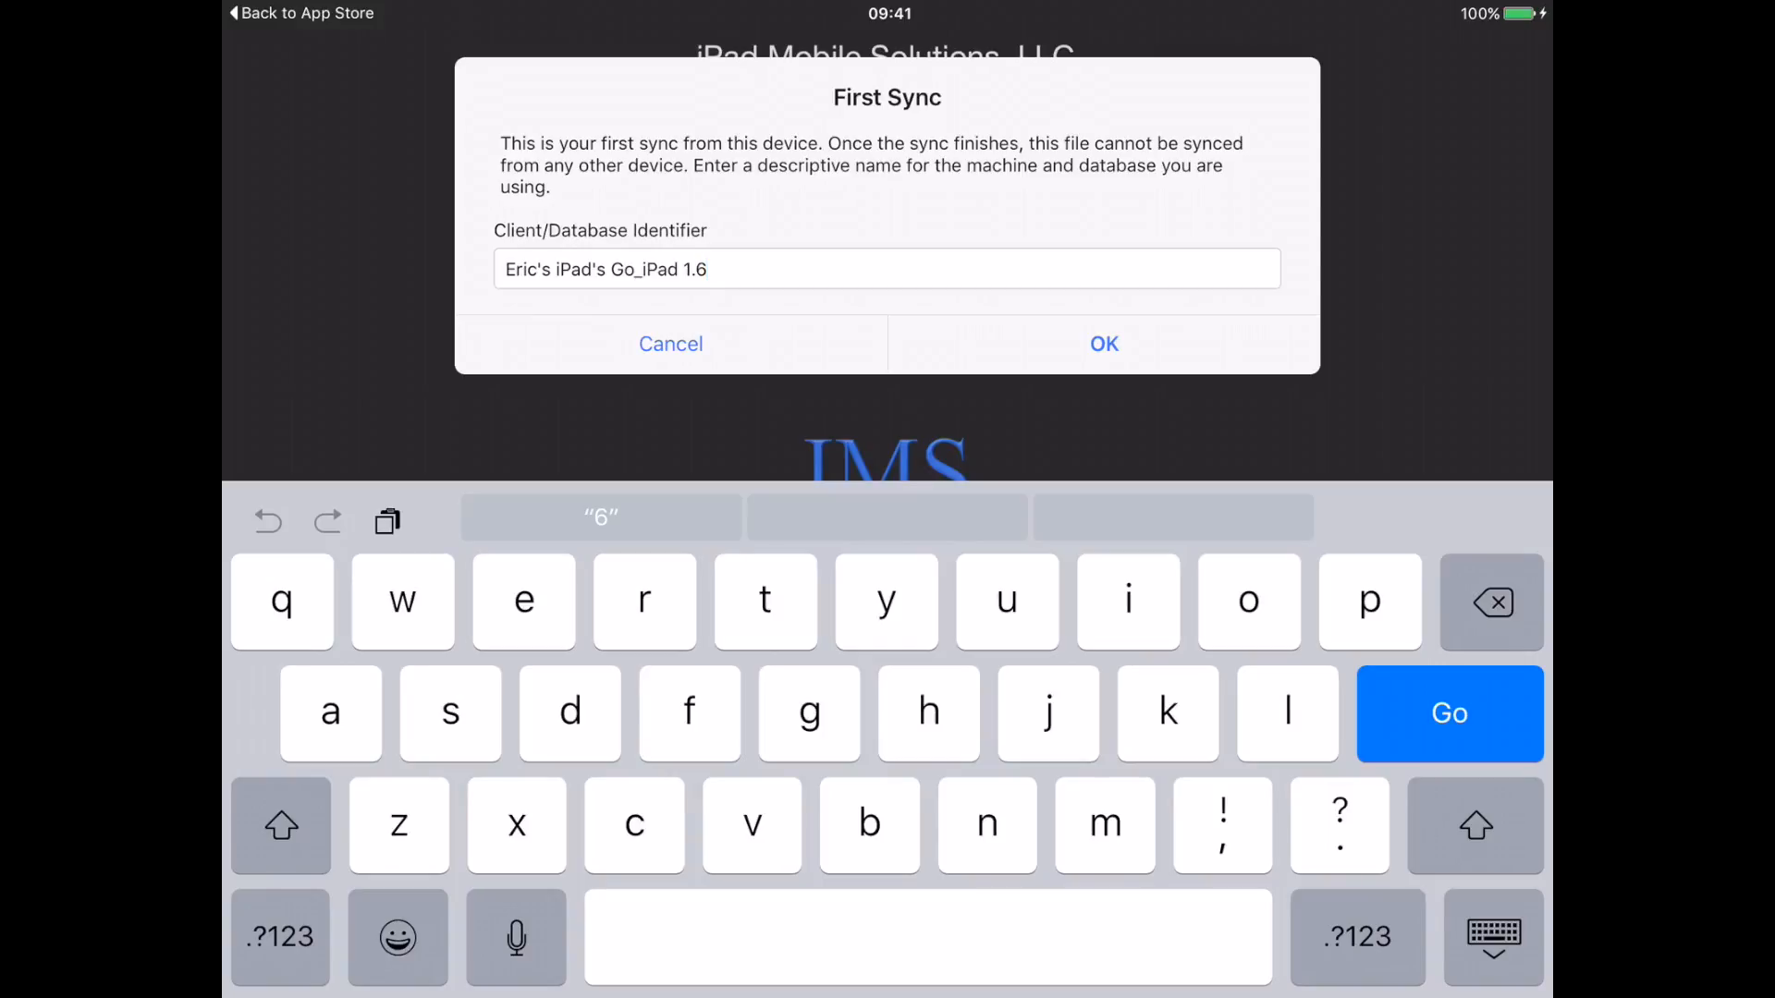
pyautogui.click(1102, 344)
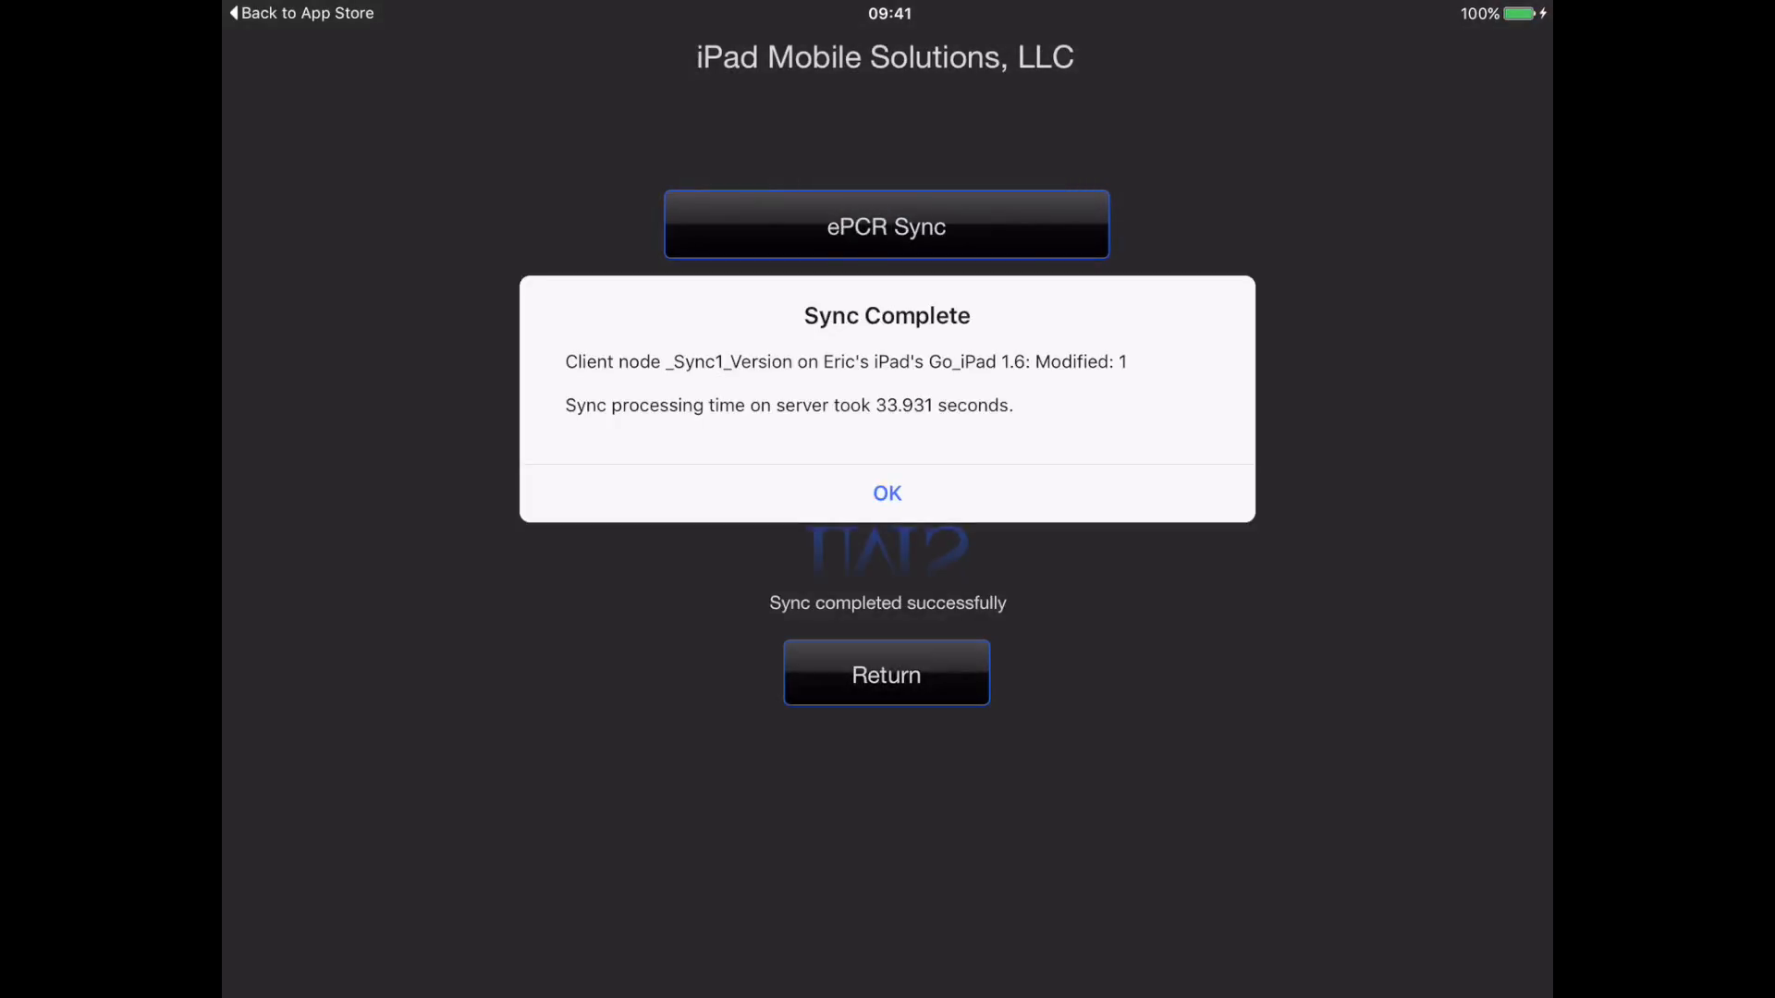
pyautogui.click(885, 494)
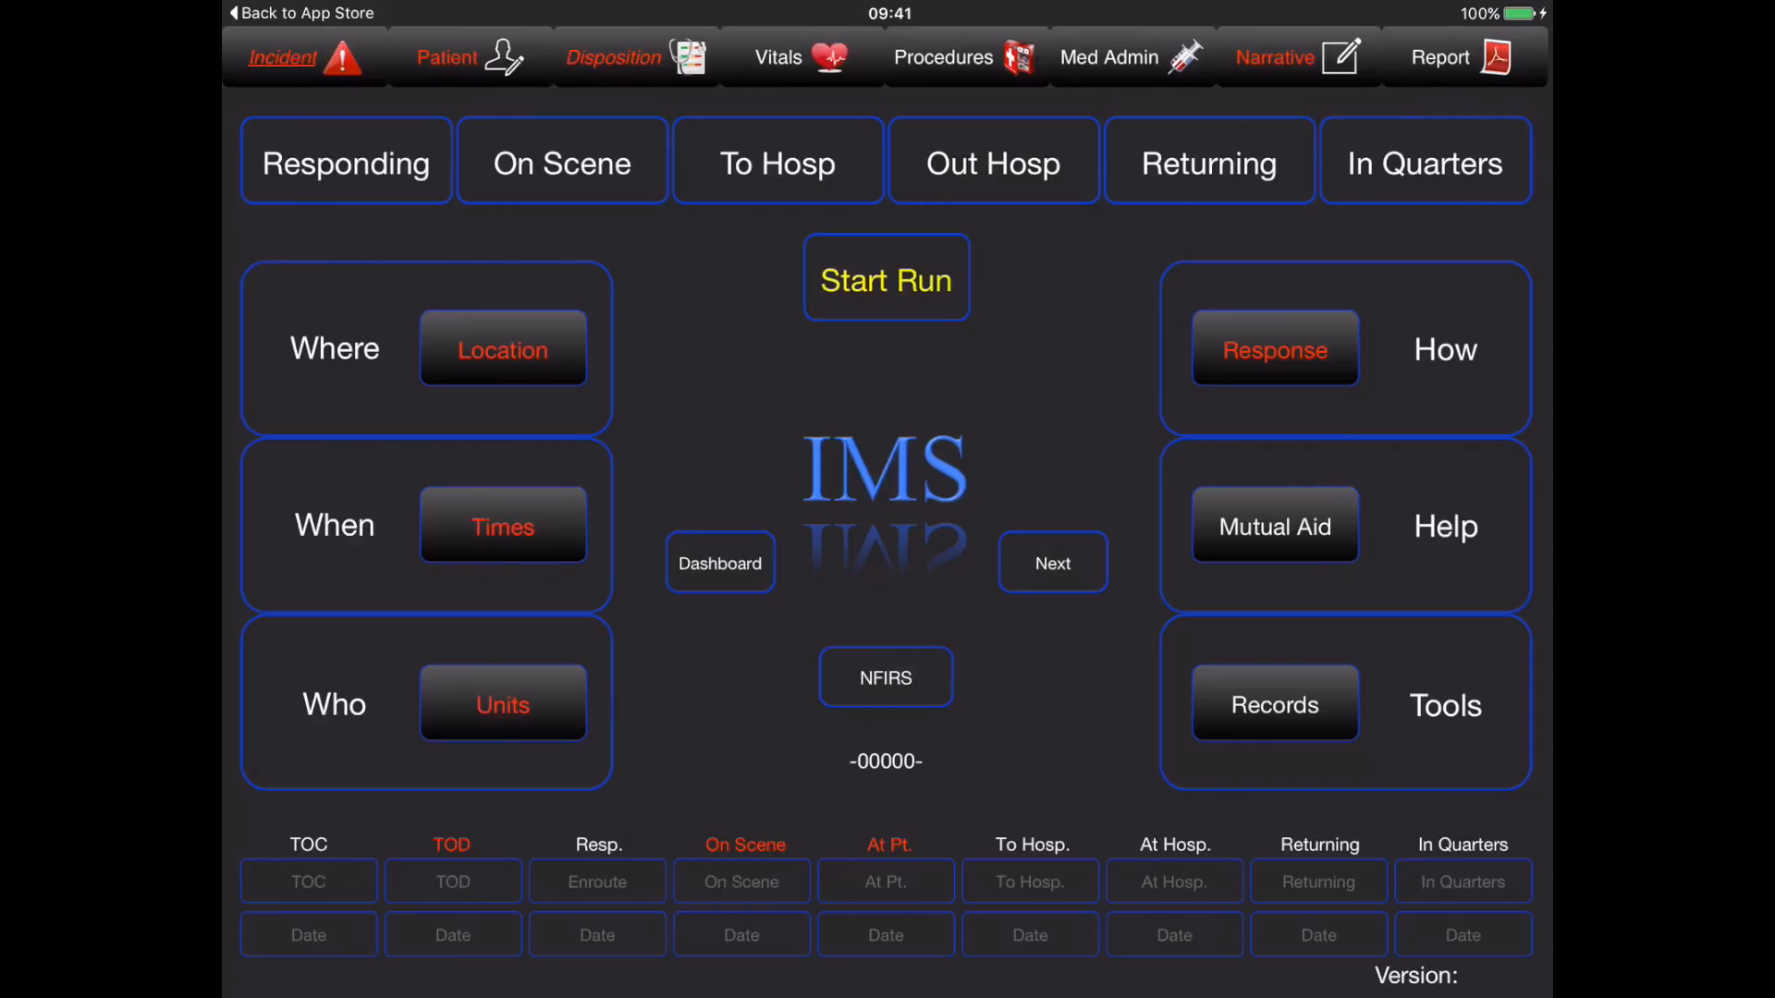